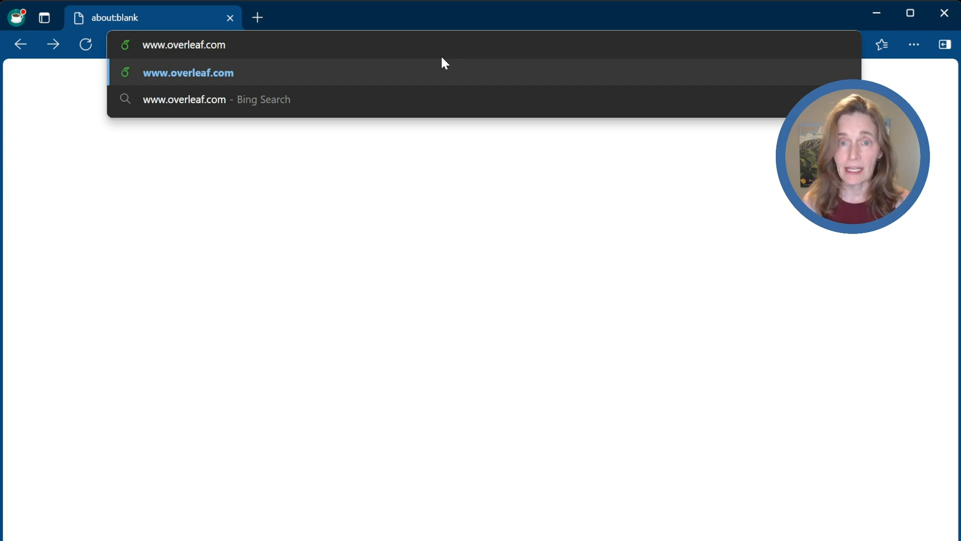
# Create a blank Overleaf project named 'Using Styles in TikZ LaTeX Graphics'.
pyautogui.click(189, 72)
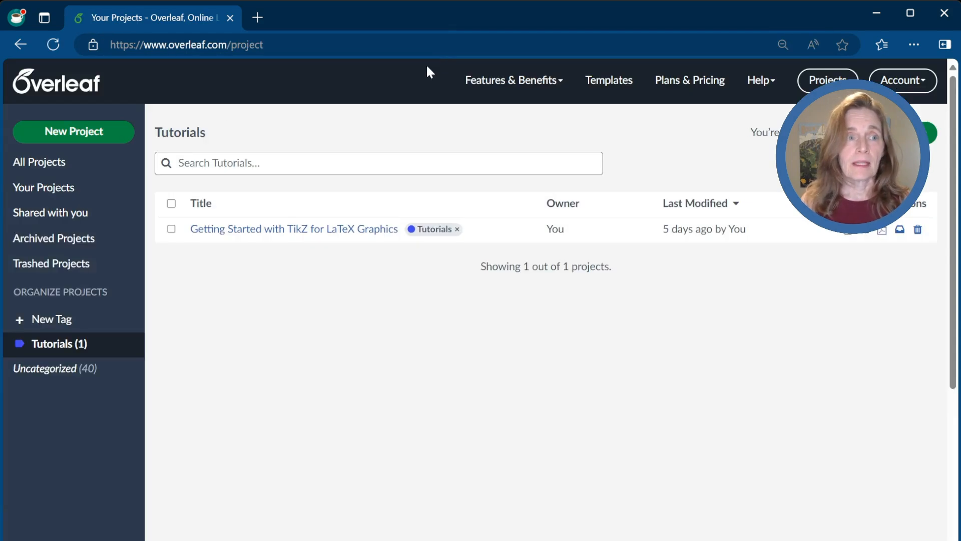
pyautogui.moveTo(73, 133)
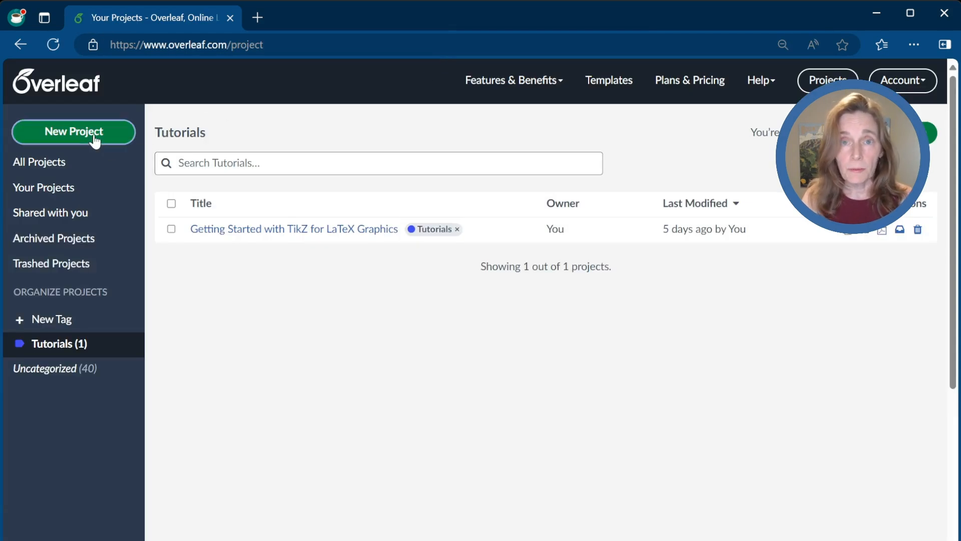
pyautogui.click(73, 133)
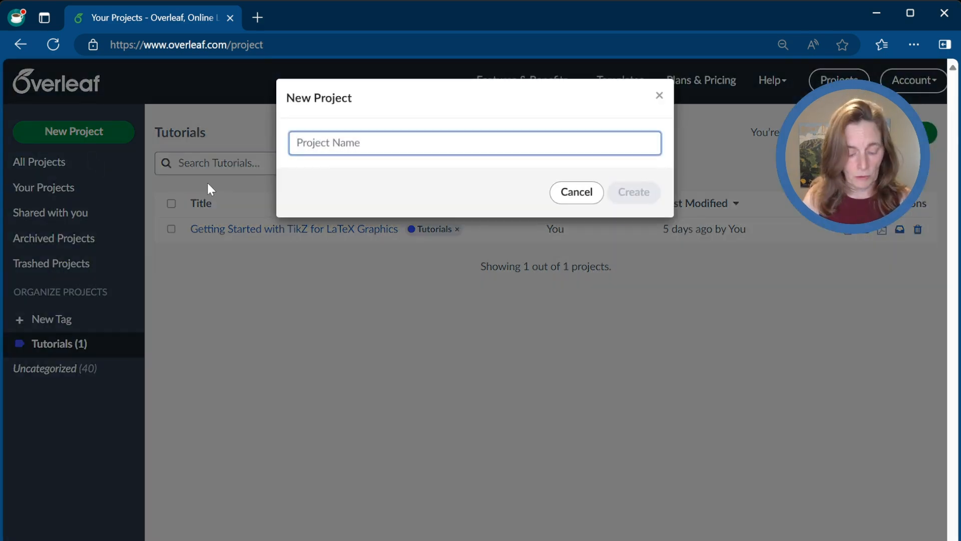
pyautogui.write('Using Styles in TikZ LaTeX Graphics')
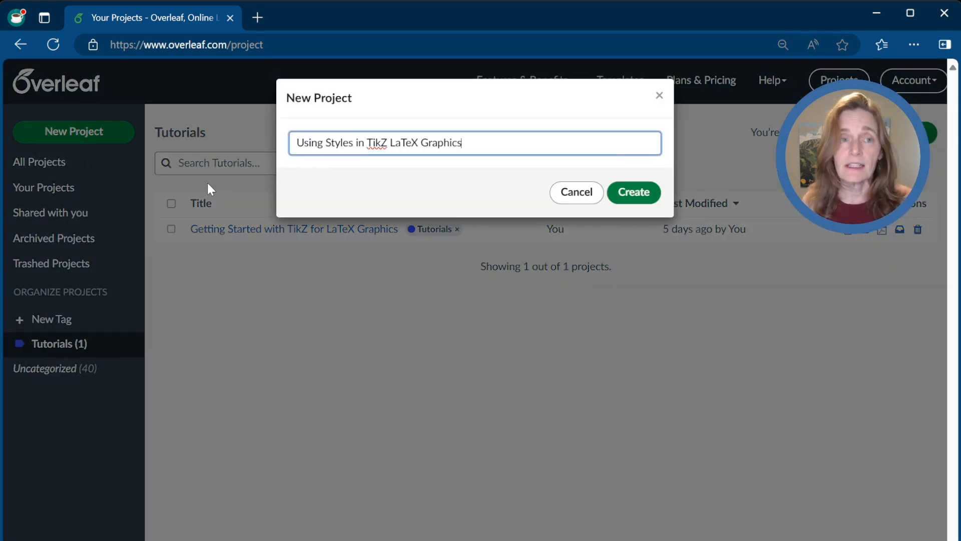
pyautogui.click(633, 192)
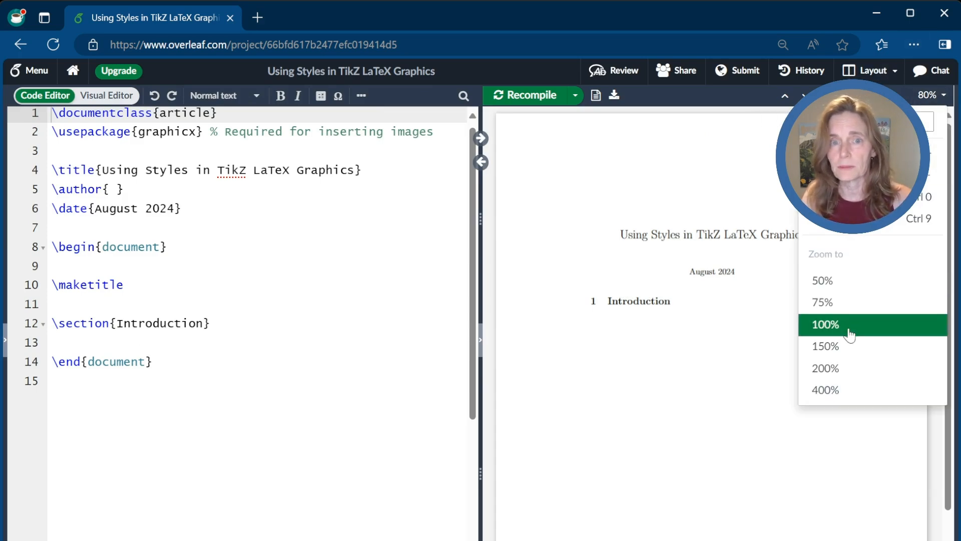
# Load the tikz and parskip packages in the preamble, with preview at 100%.
pyautogui.click(825, 324)
pyautogui.write('%')
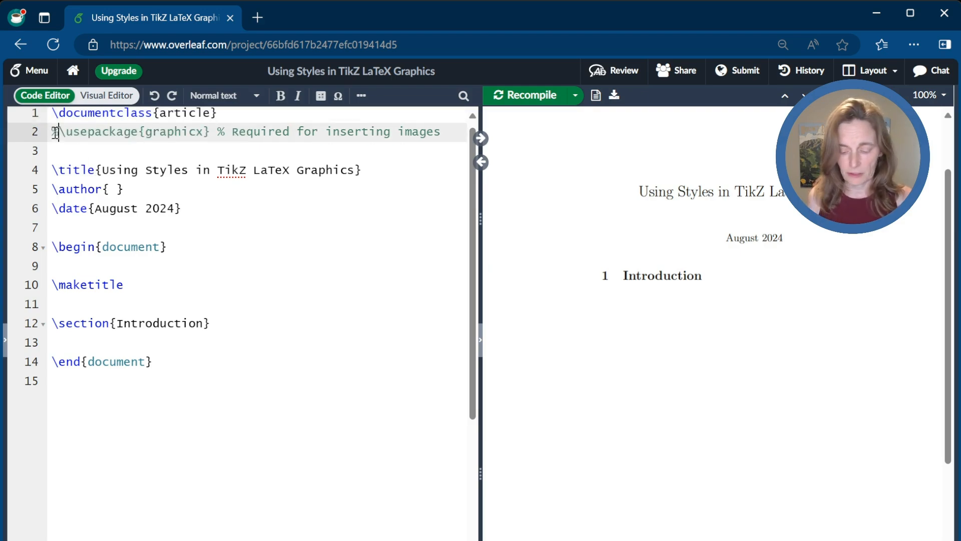
pyautogui.write('\\usepackage{')
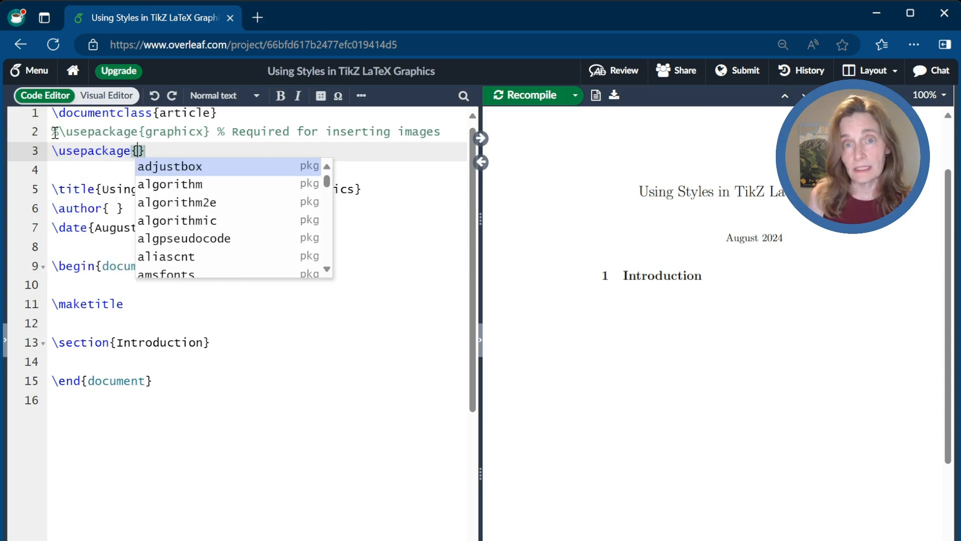
pyautogui.write('tikz')
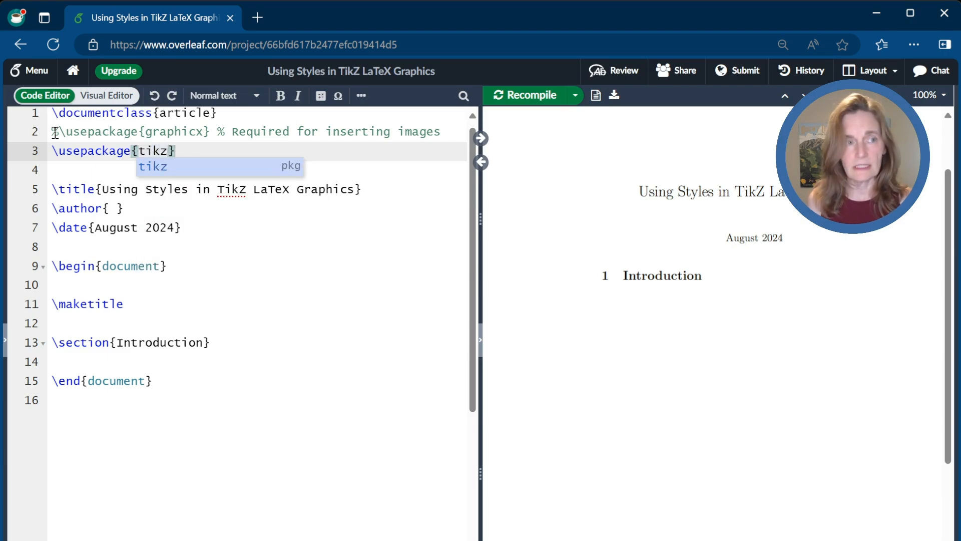
pyautogui.write('\\usepackage{pars')
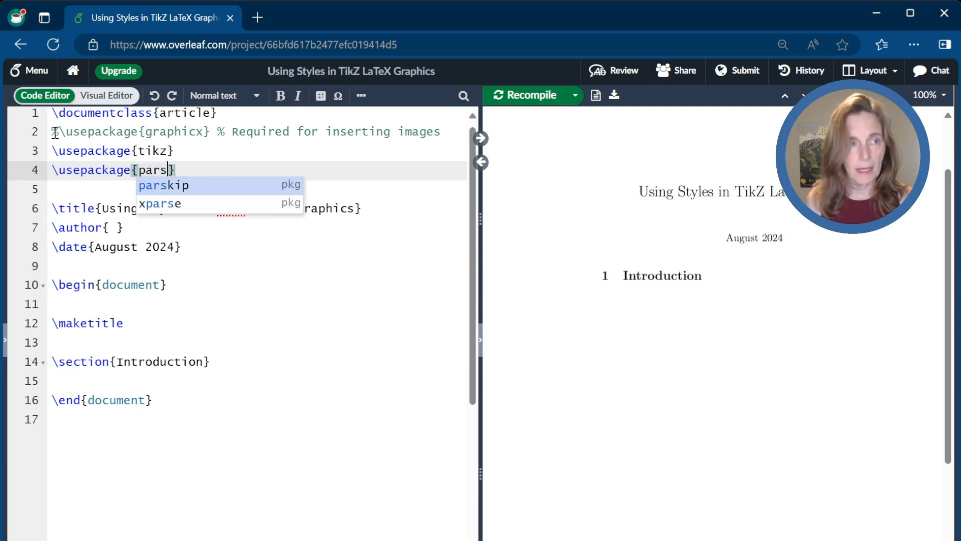
pyautogui.click(163, 185)
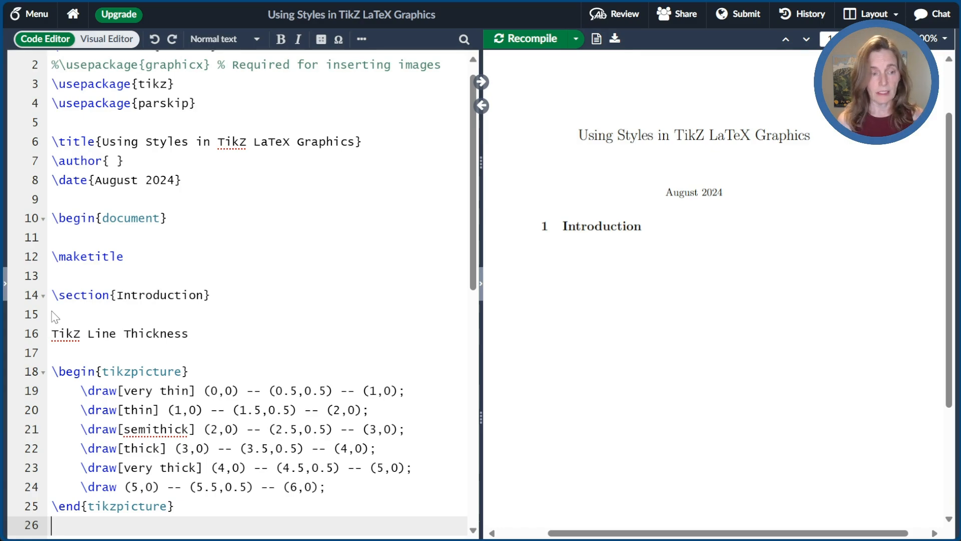
# Compile the document, zoom preview to 150%, and mark thin as '% default'.
pyautogui.click(524, 39)
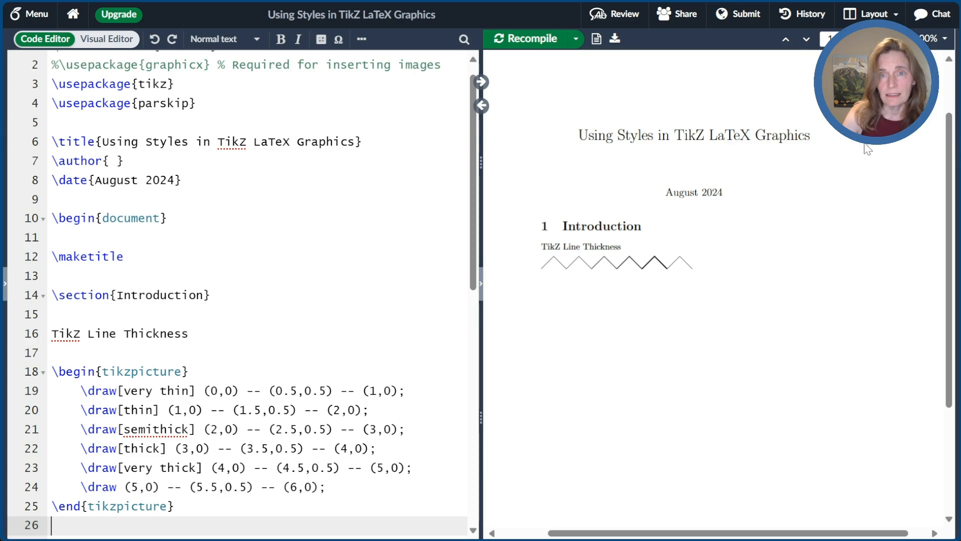
pyautogui.click(929, 39)
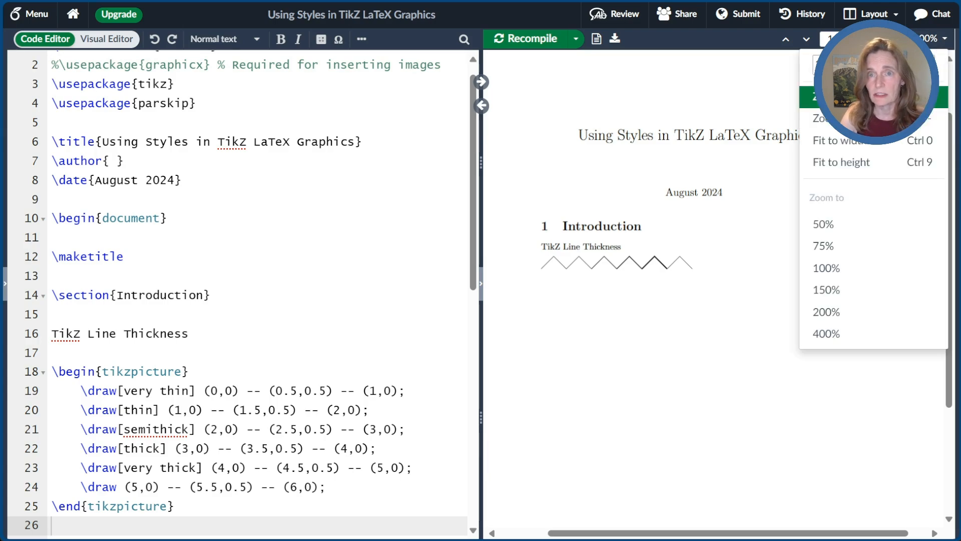
pyautogui.click(826, 289)
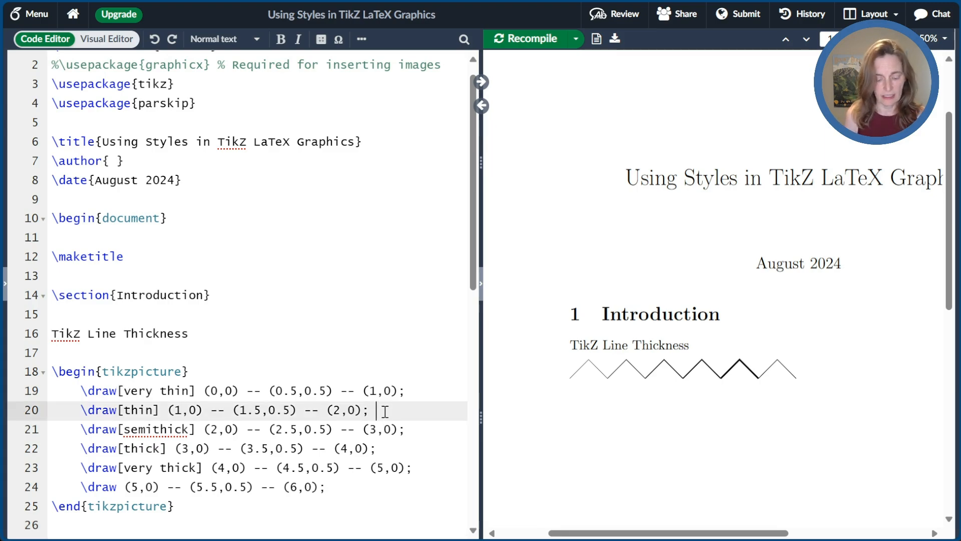
pyautogui.write('% default')
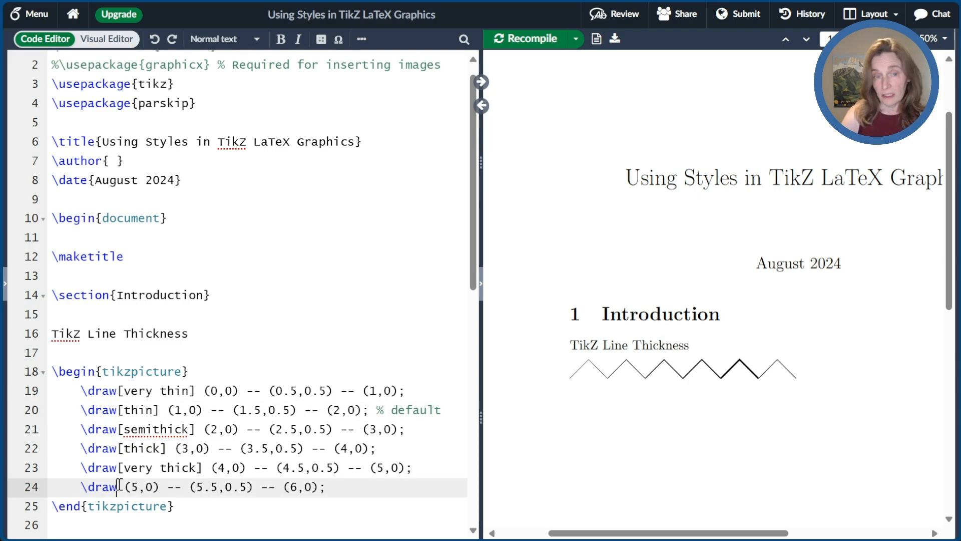
# Give the last \draw a [line width=3pt] option and recompile.
pyautogui.write('[line]')
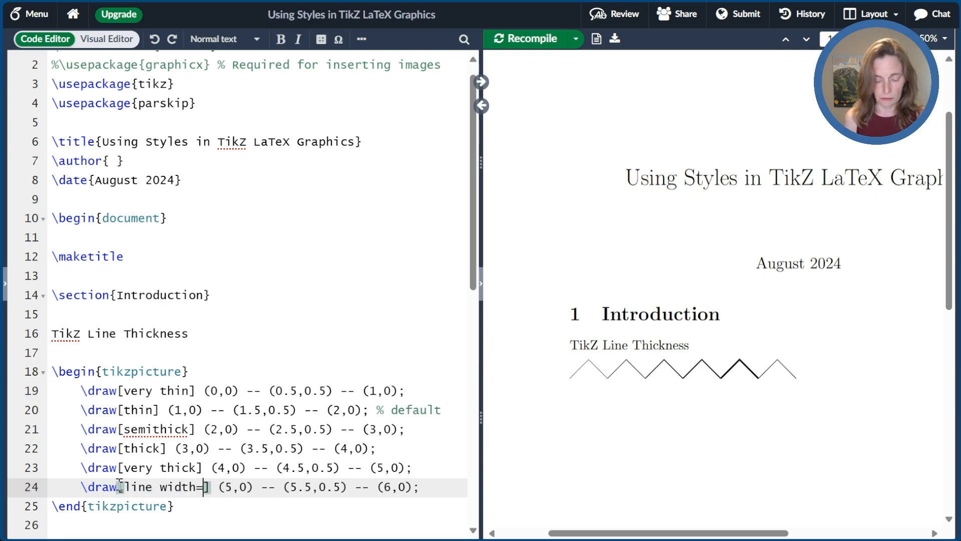
pyautogui.write('3pt')
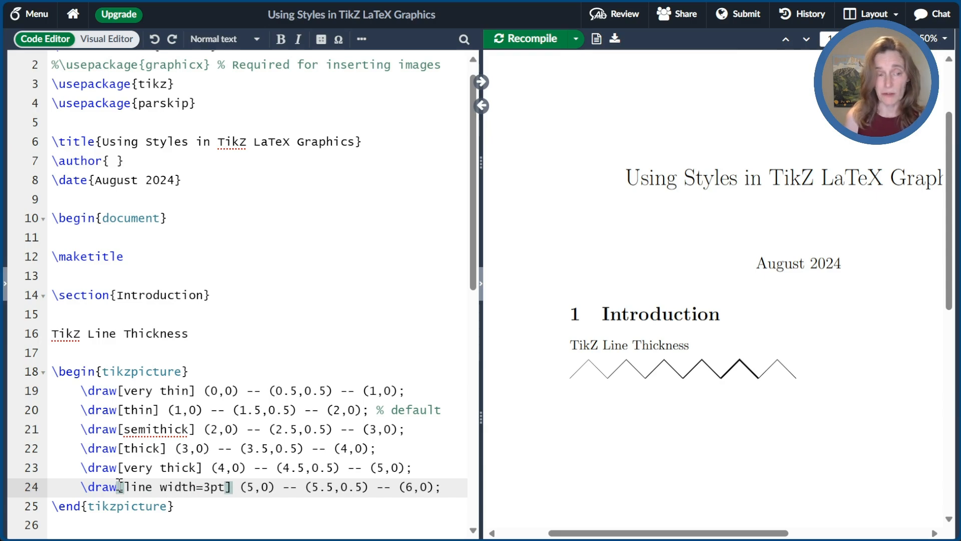
pyautogui.click(525, 39)
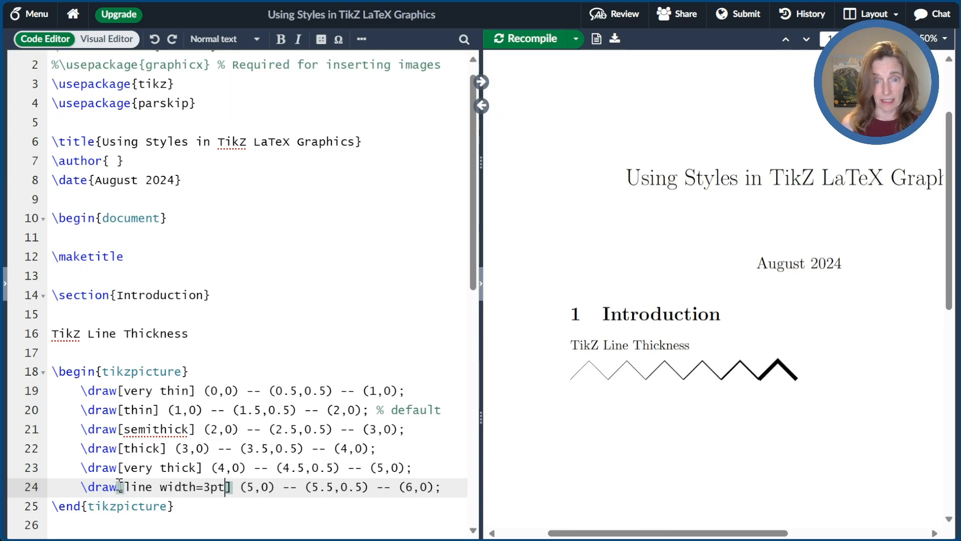
pyautogui.click(525, 38)
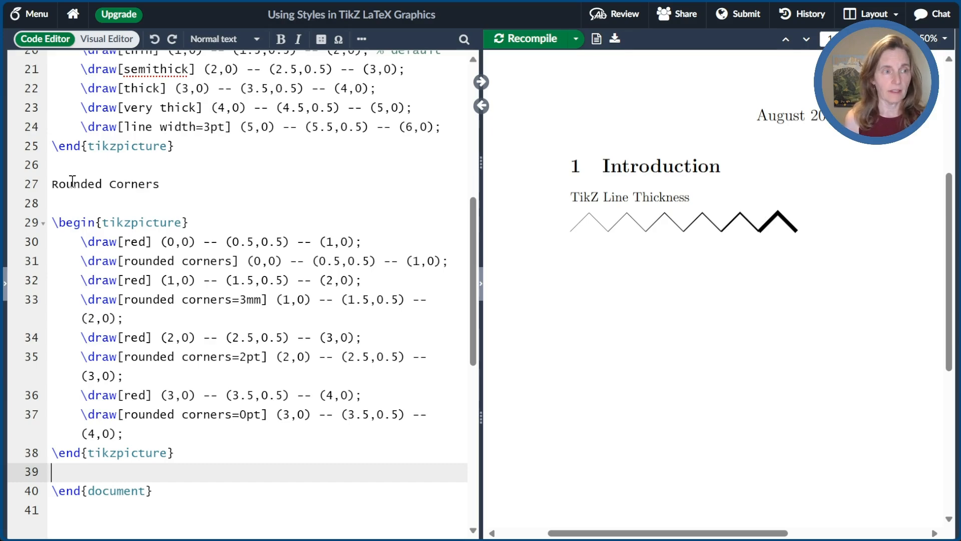
# Compile the Rounded Corners picture and highlight its 2pt and default rounded corners options.
pyautogui.click(525, 39)
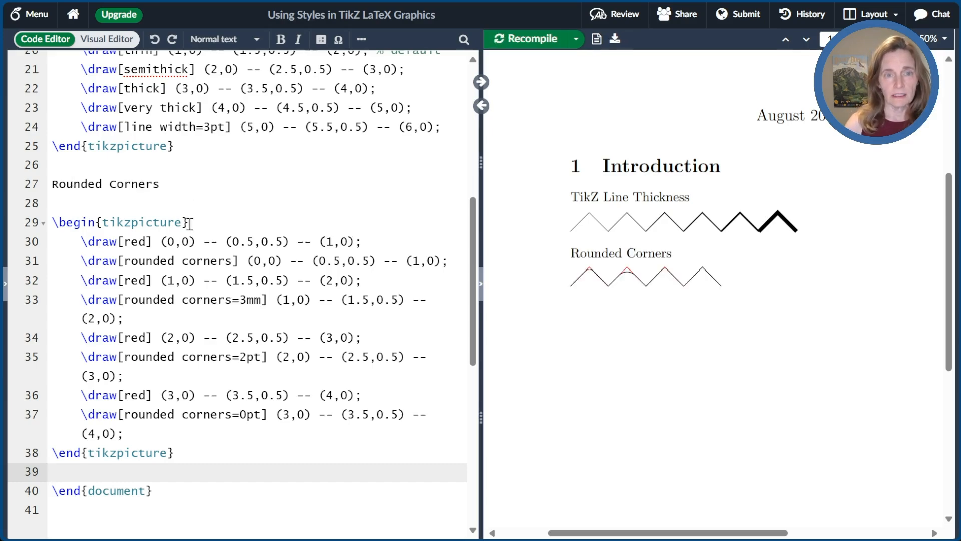
pyautogui.moveTo(629, 282)
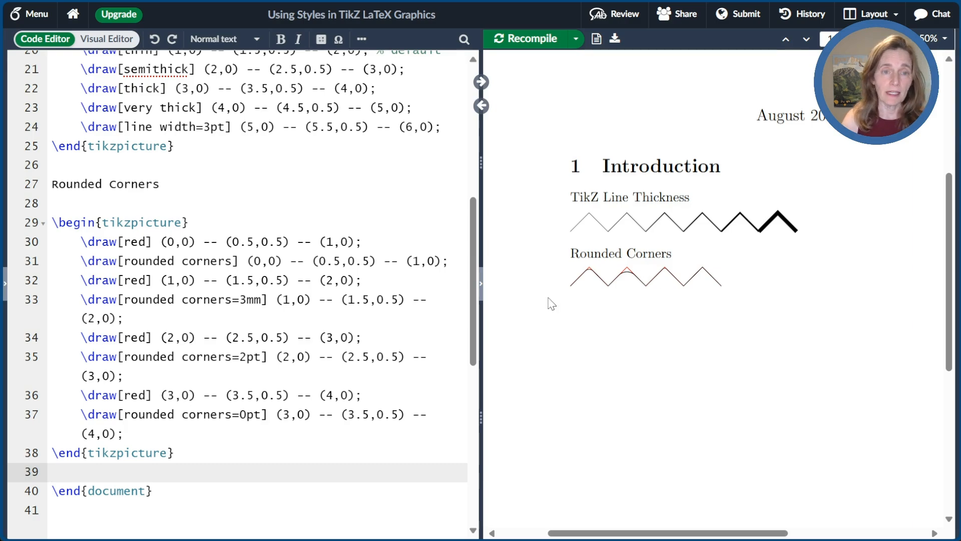
pyautogui.click(137, 260)
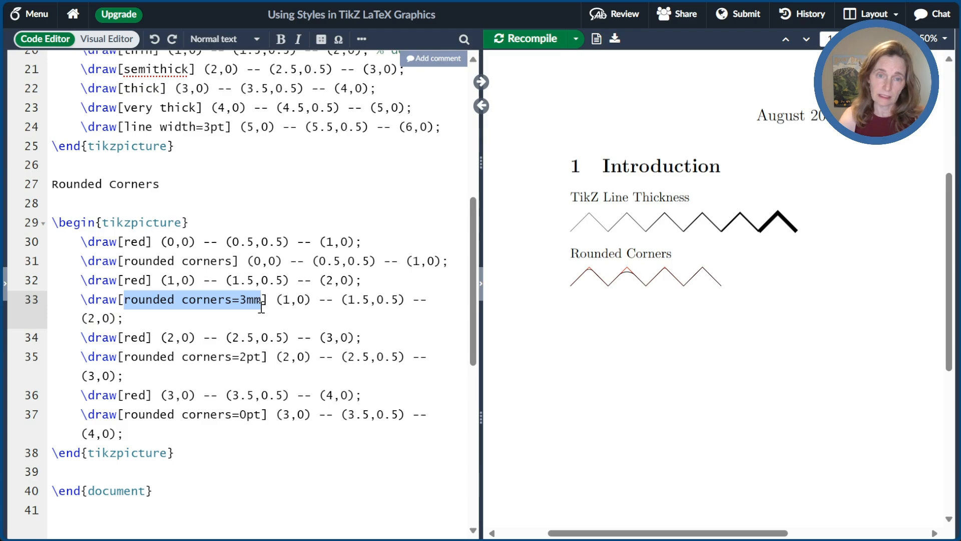
pyautogui.click(126, 356)
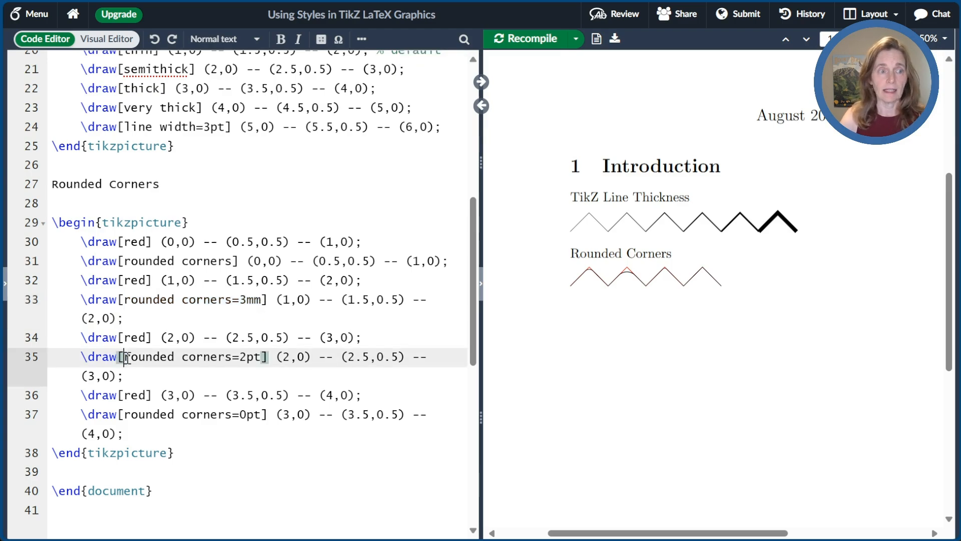
pyautogui.moveTo(125, 357); pyautogui.dragTo(263, 356)
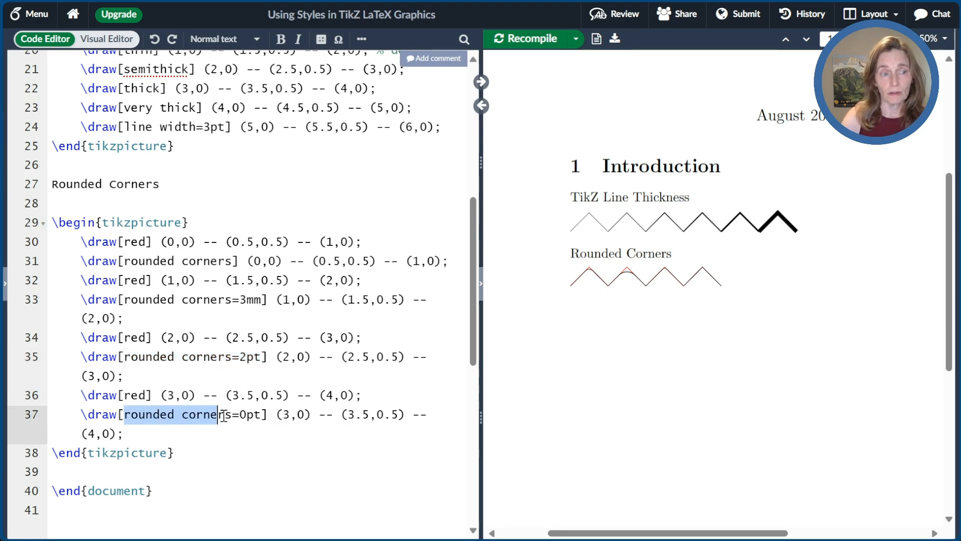
pyautogui.moveTo(220, 415); pyautogui.dragTo(264, 414)
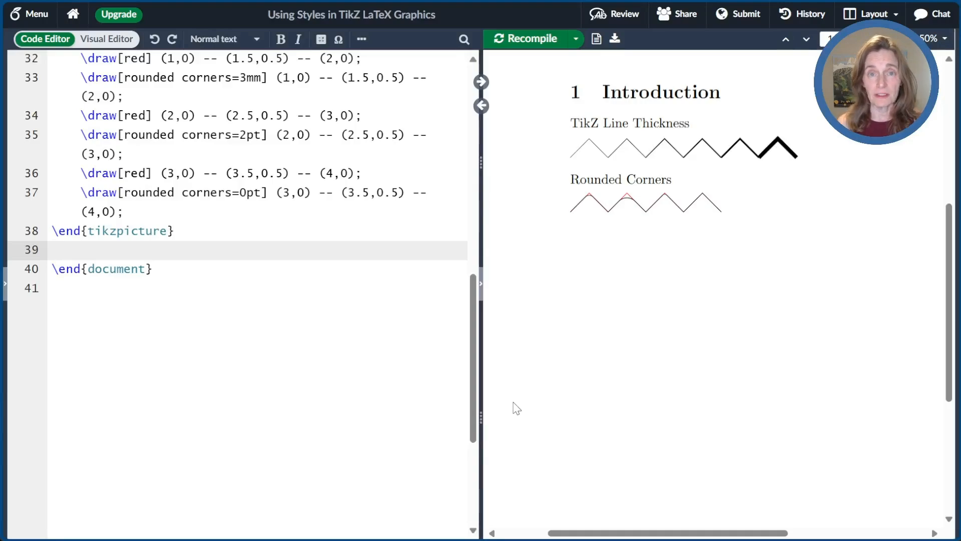
# Insert and compile the TikZ Line Styles example, highlighting dotted, dash dot, densely dotted and densely dashed.
pyautogui.press('Enter')
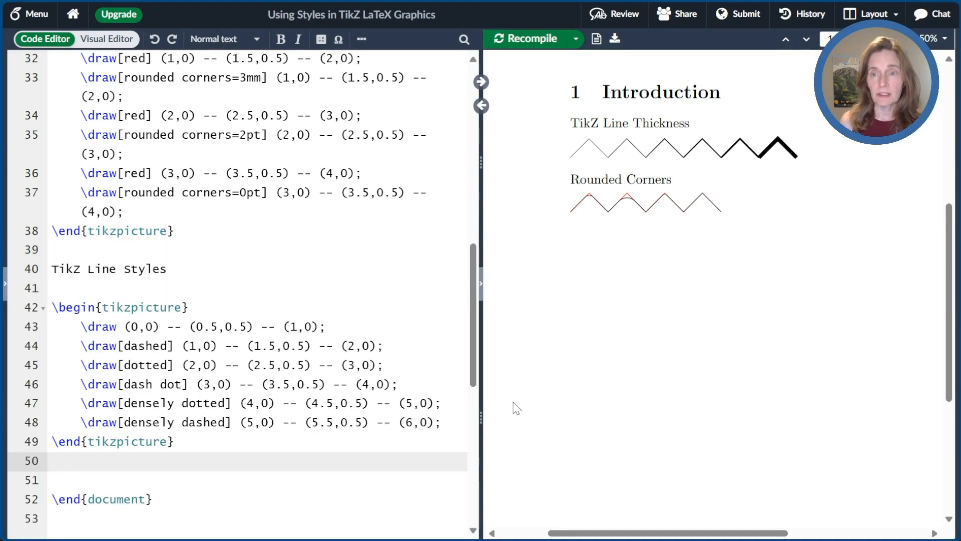
pyautogui.click(523, 39)
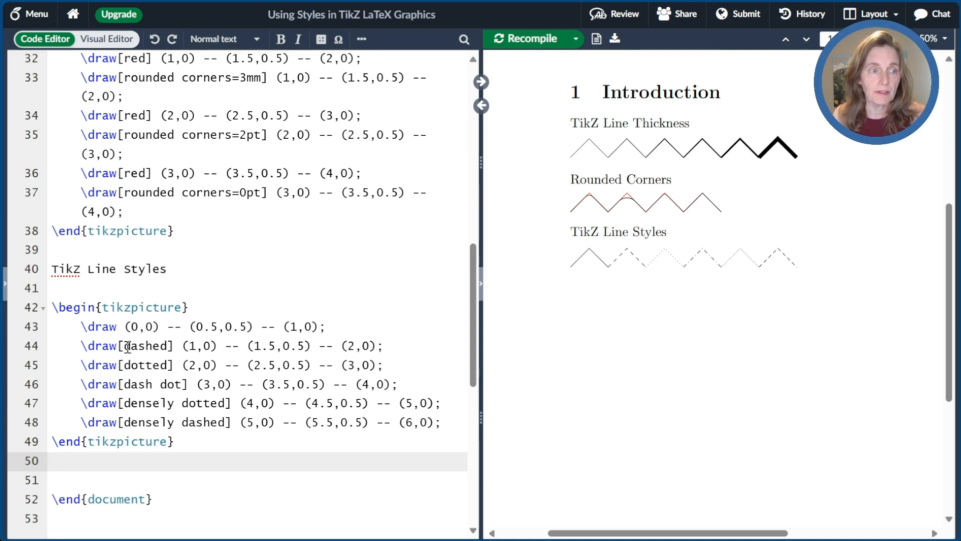
pyautogui.doubleClick(148, 346)
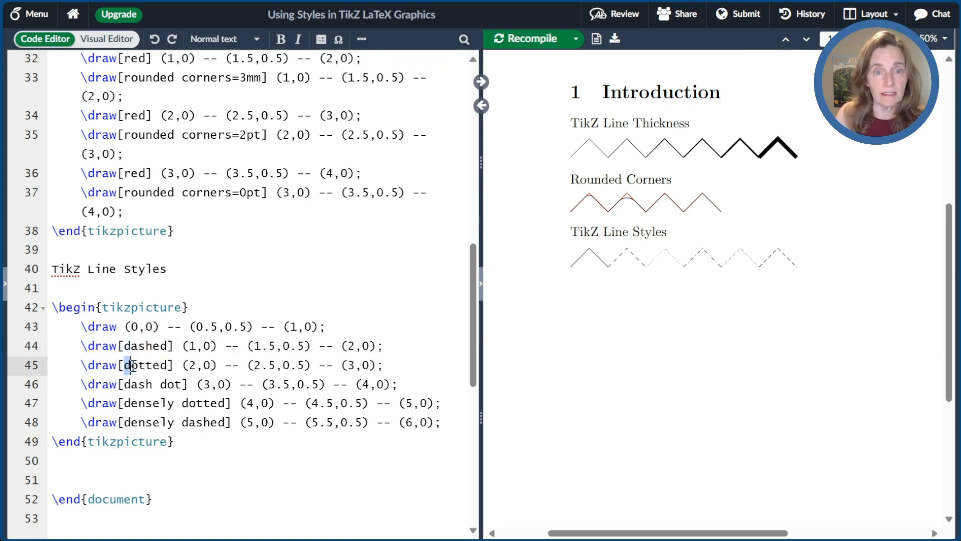
pyautogui.doubleClick(147, 364)
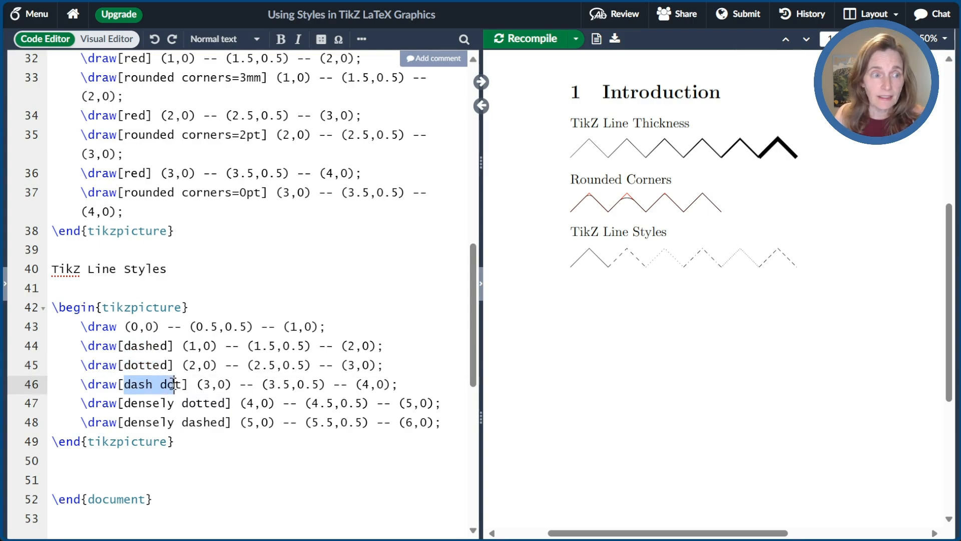
pyautogui.doubleClick(129, 402)
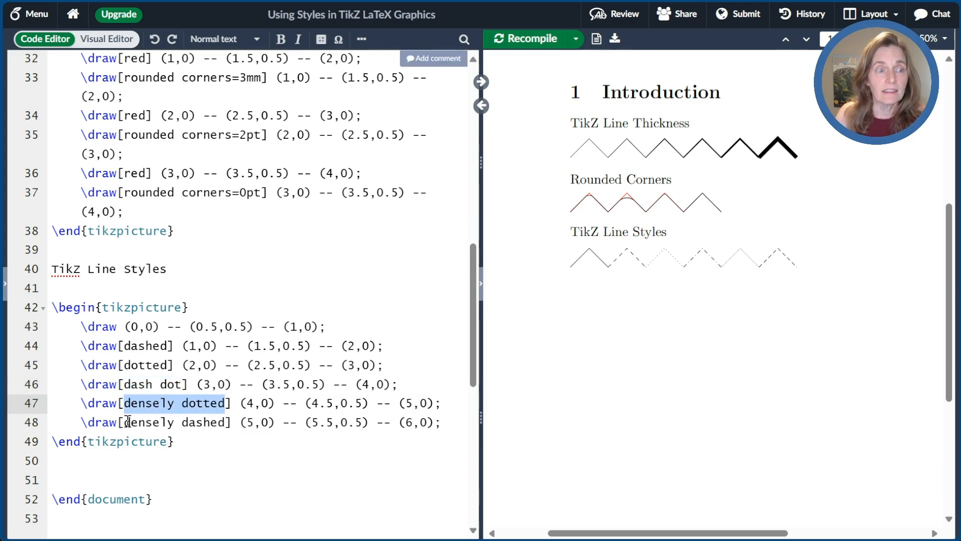
pyautogui.doubleClick(173, 422)
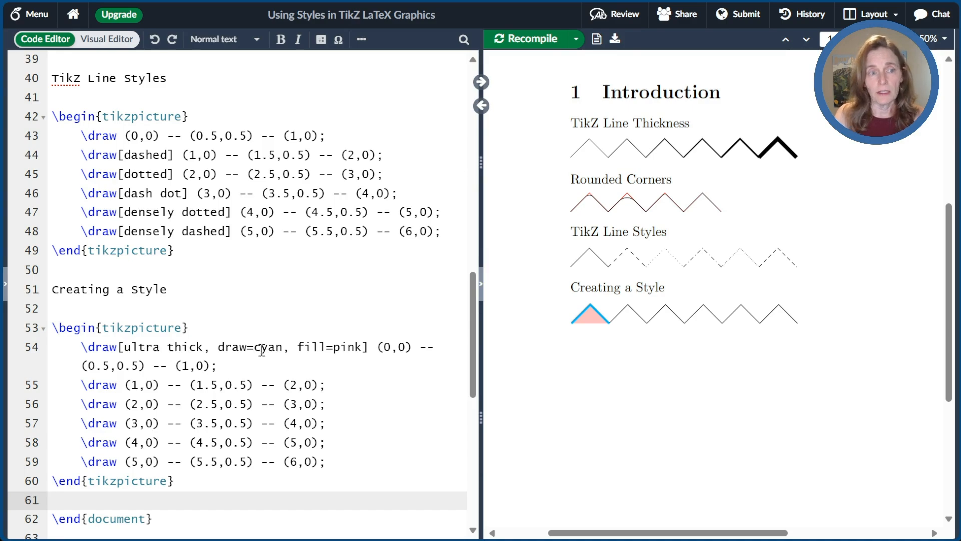
# Select the ultra thick, cyan, pink options of the first \draw to cut them.
pyautogui.moveTo(122, 347); pyautogui.dragTo(343, 347)
pyautogui.write('[')
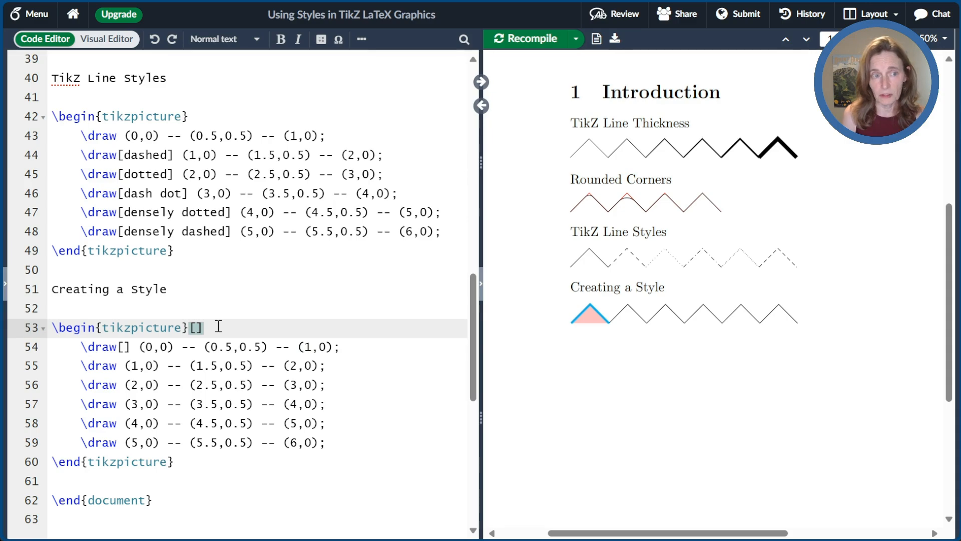
# Define a/.style={ultra thick, draw=cyan, fill=pink} in the tikzpicture options.
pyautogui.write('a')
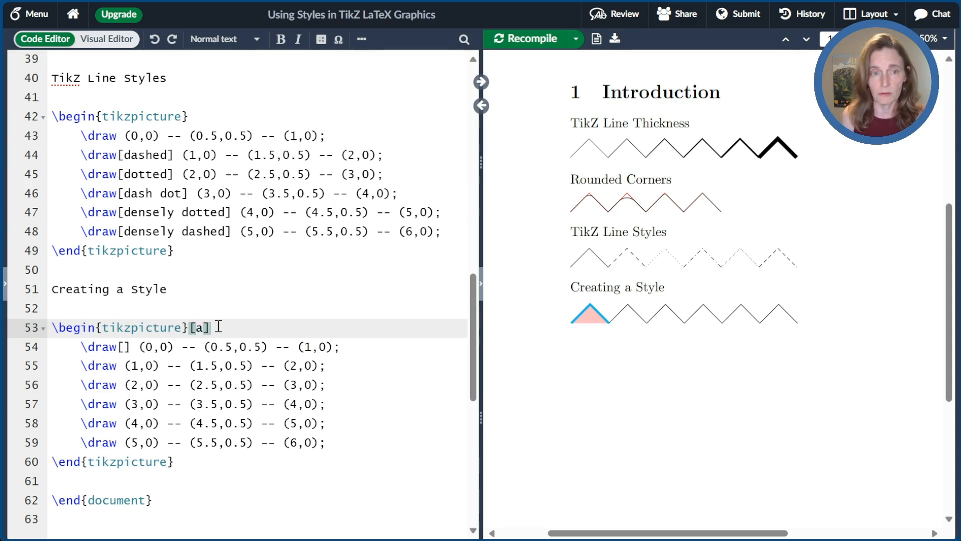
pyautogui.write('/.')
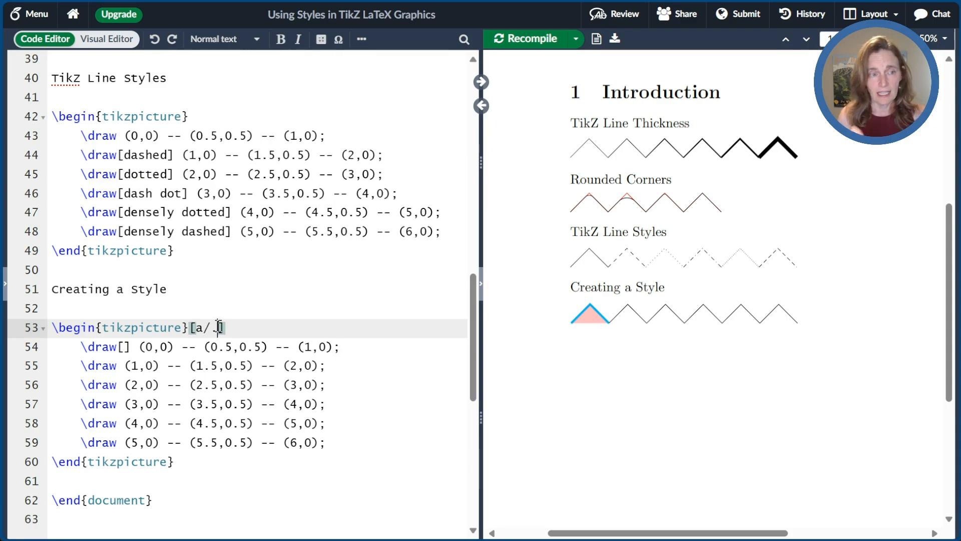
pyautogui.write('st')
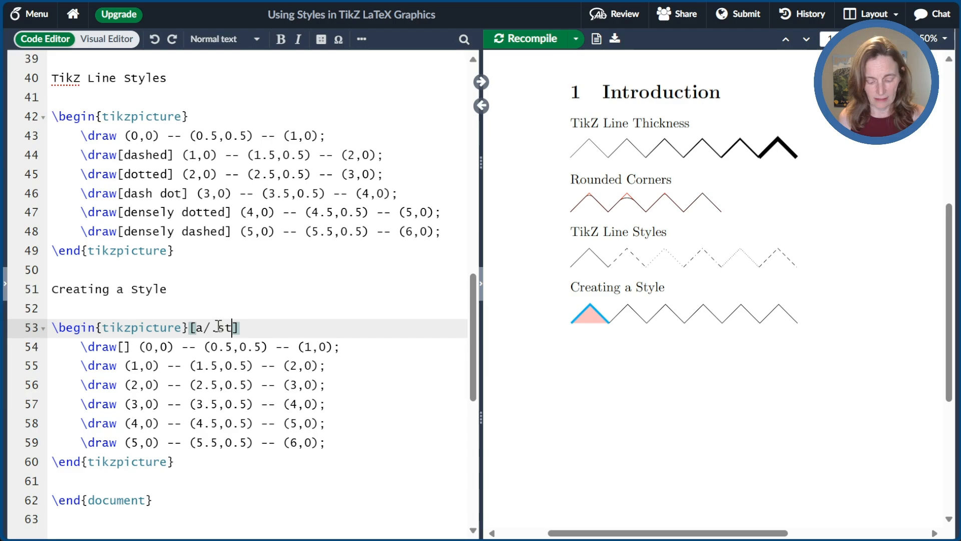
pyautogui.write('yle=')
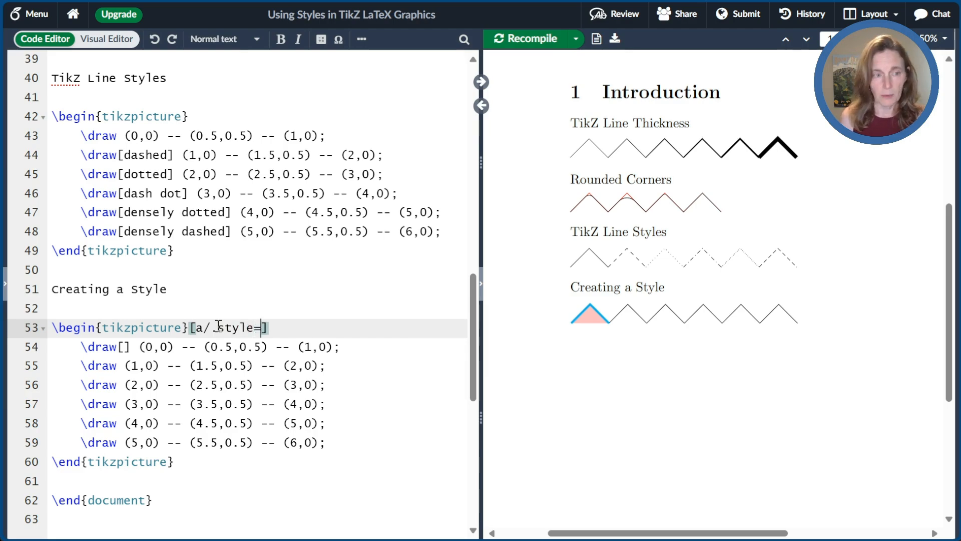
pyautogui.write('{}')
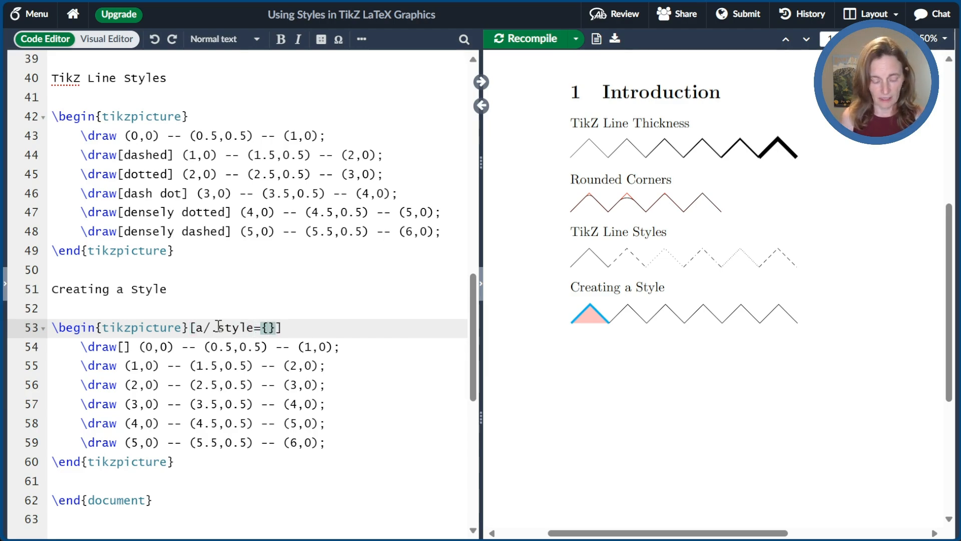
pyautogui.write('ultra thick, draw=cyan, fill=pink')
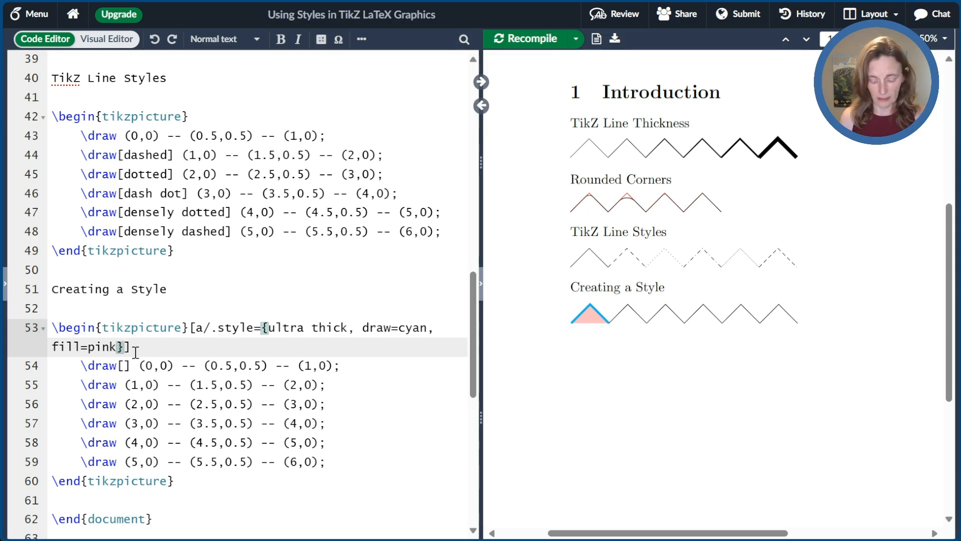
pyautogui.write(',')
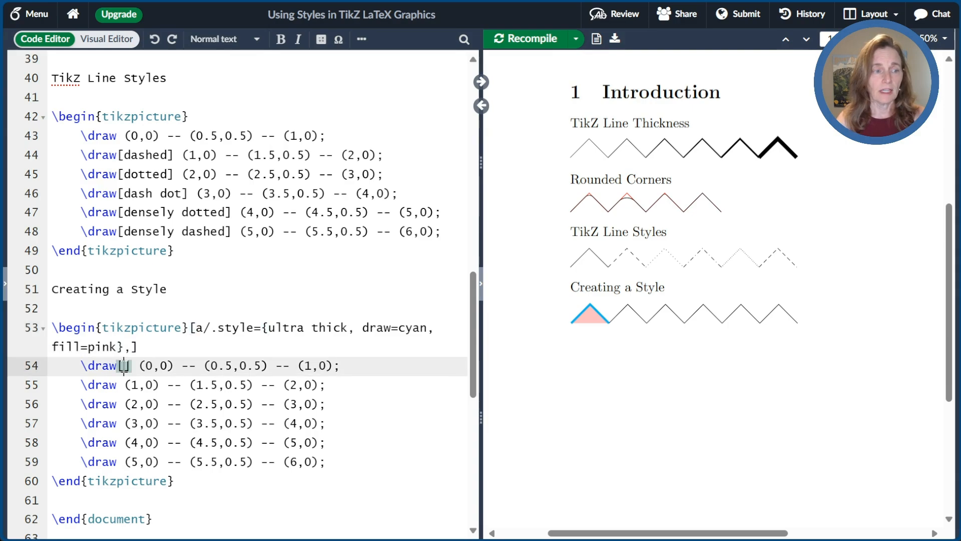
# Apply style [a] to the first, third and fifth \draw segments.
pyautogui.write('[a]')
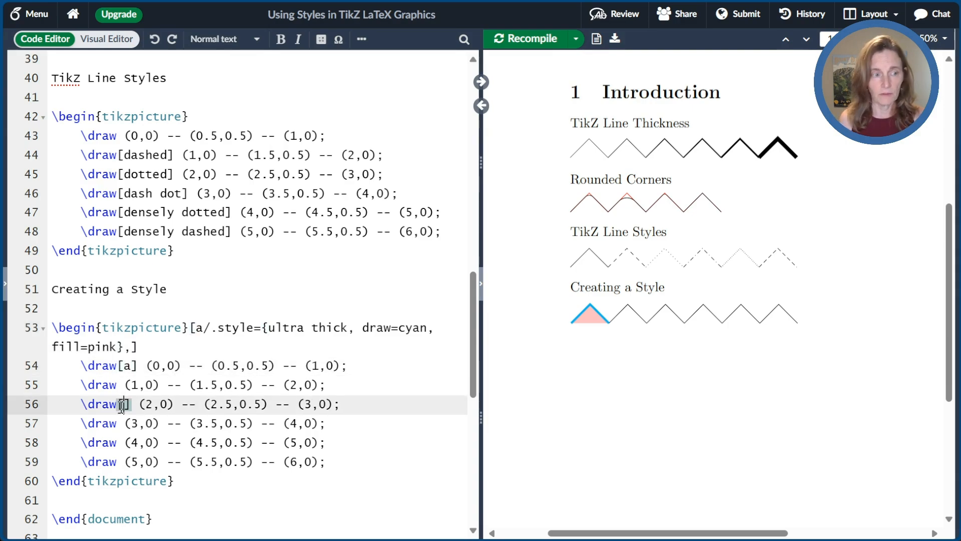
pyautogui.write('a]')
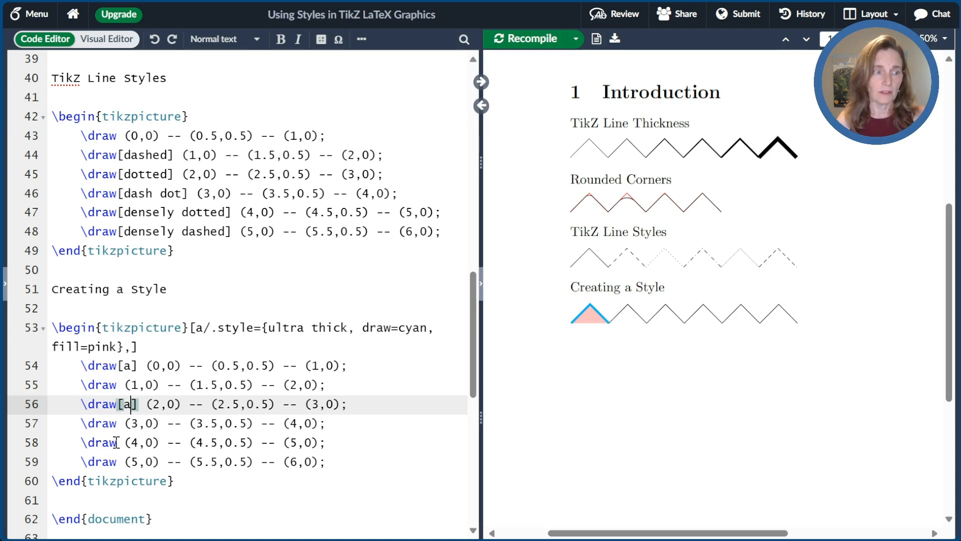
pyautogui.write('[a]')
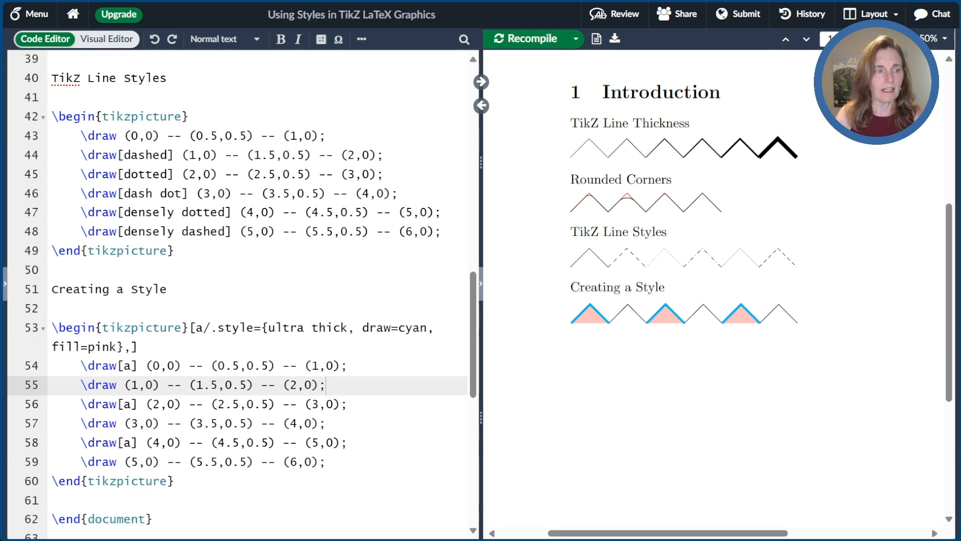
pyautogui.moveTo(367, 382)
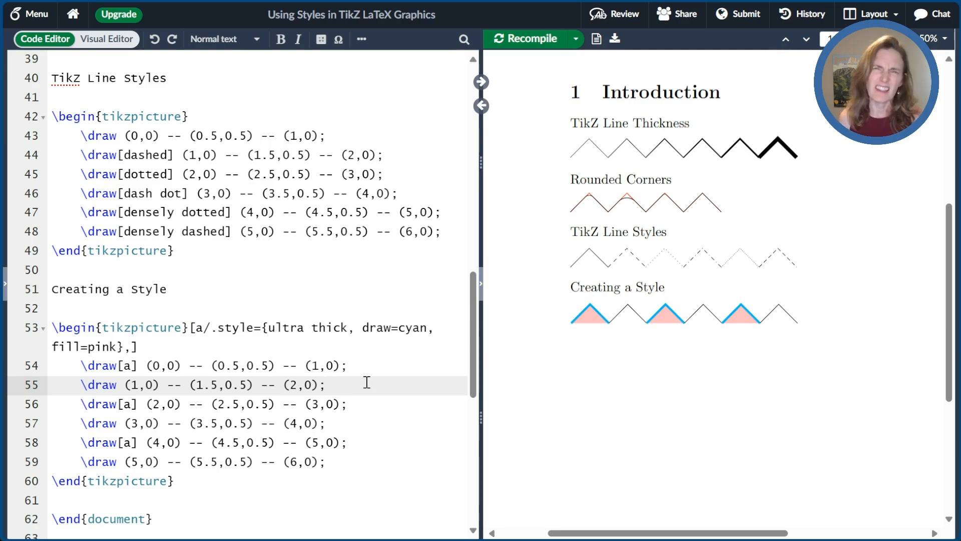
# Wrap the third peak in a scope with a/.style={draw=red,dashed} and review the redefinition.
pyautogui.write('\\begin{scope}[a/.style={draw=red,dashed}]')
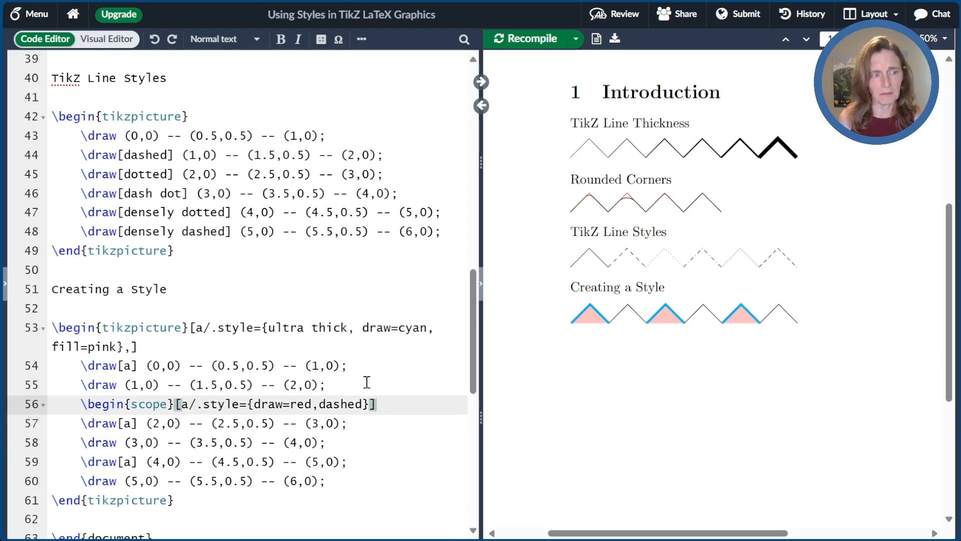
pyautogui.write('\\')
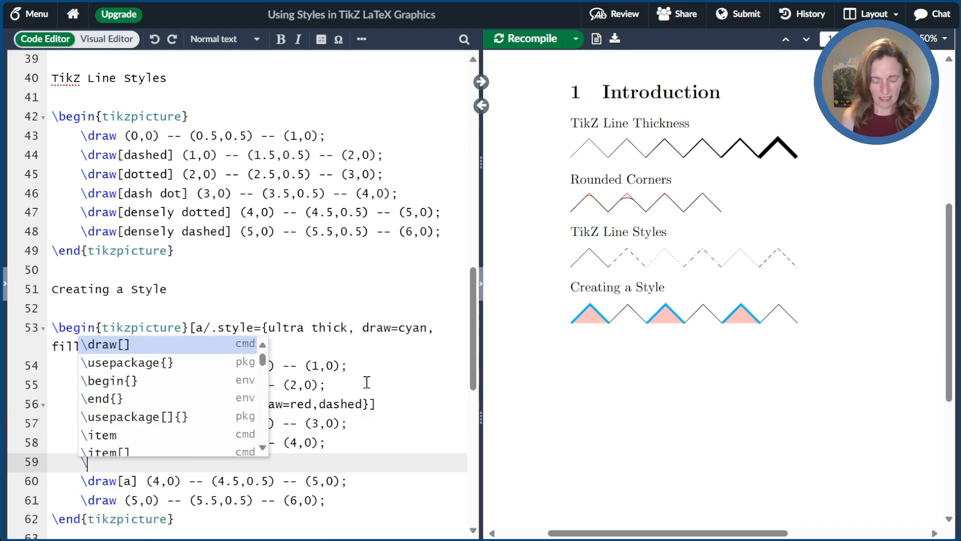
pyautogui.write('scope}')
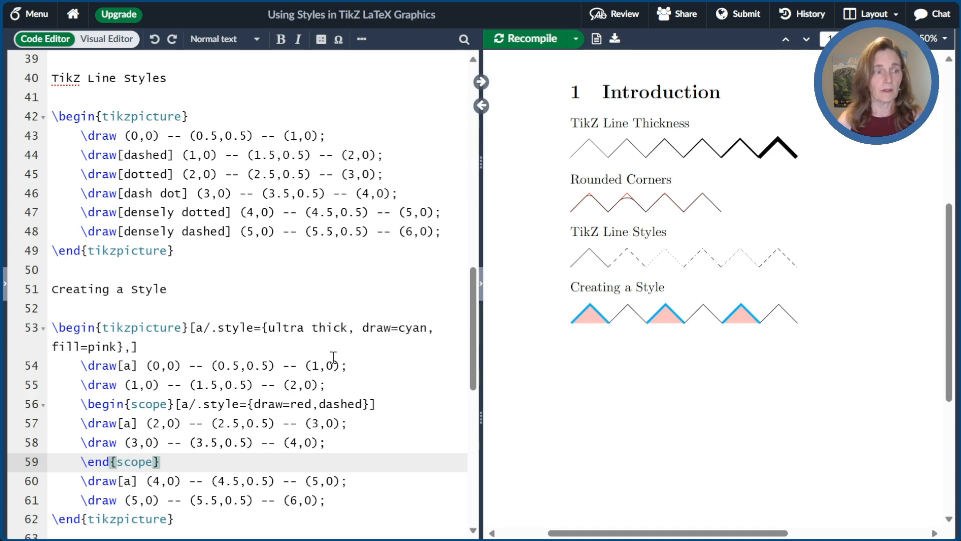
pyautogui.moveTo(83, 403); pyautogui.dragTo(133, 442)
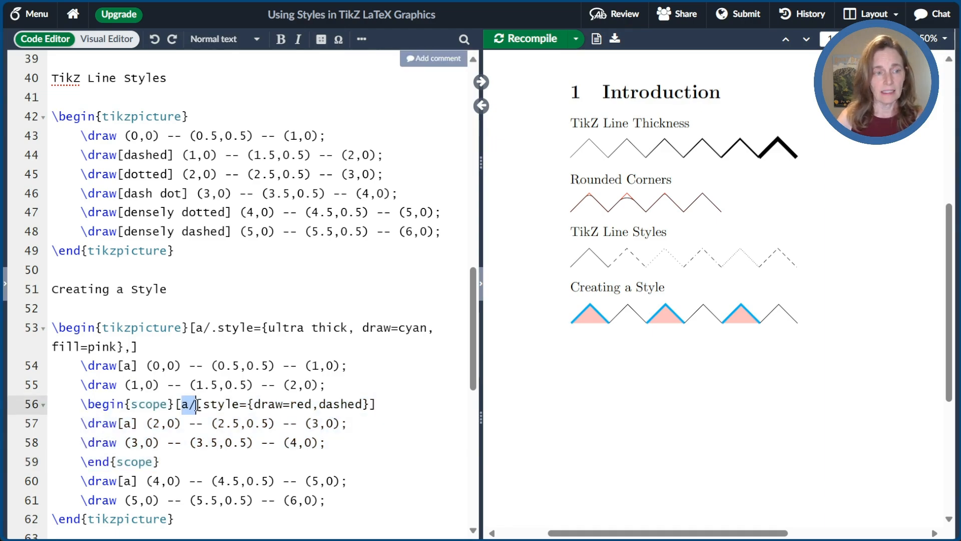
pyautogui.moveTo(182, 404); pyautogui.dragTo(367, 404)
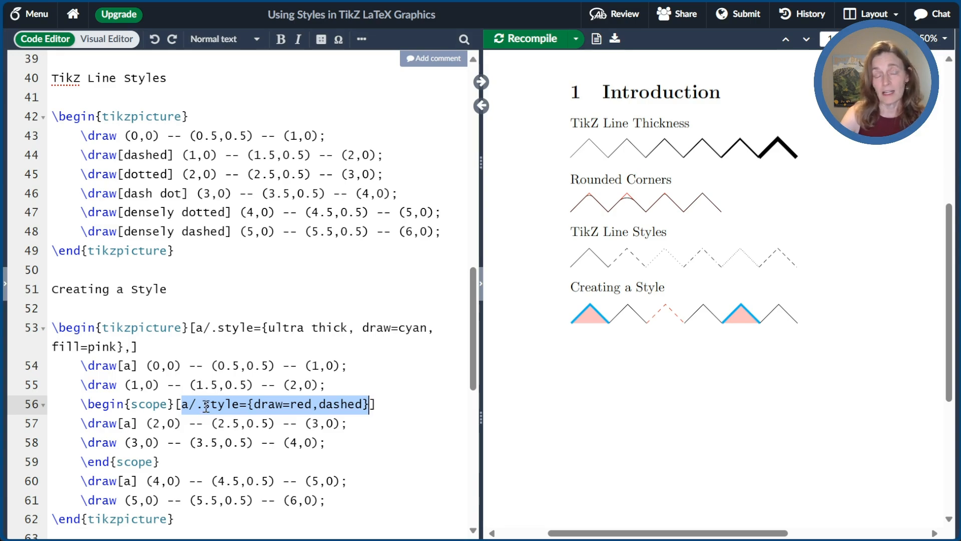
pyautogui.write('append')
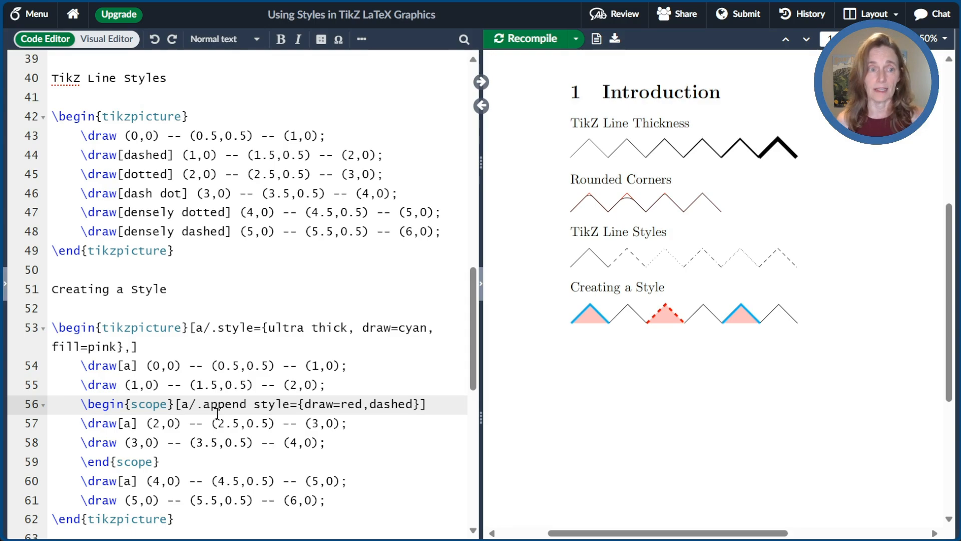
# Try a/.prefix style in the scope, revert to append style, then select style a's definition.
pyautogui.doubleClick(224, 404)
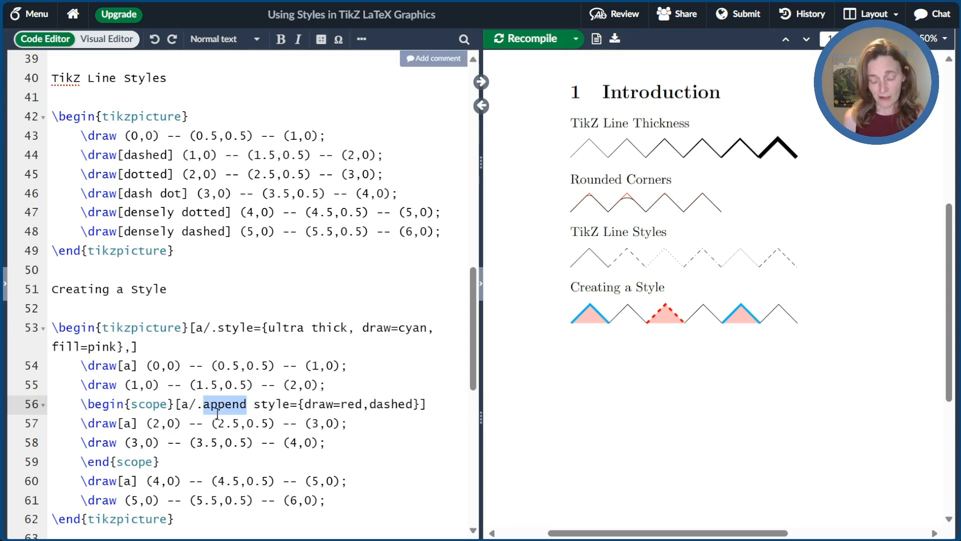
pyautogui.write('prefix')
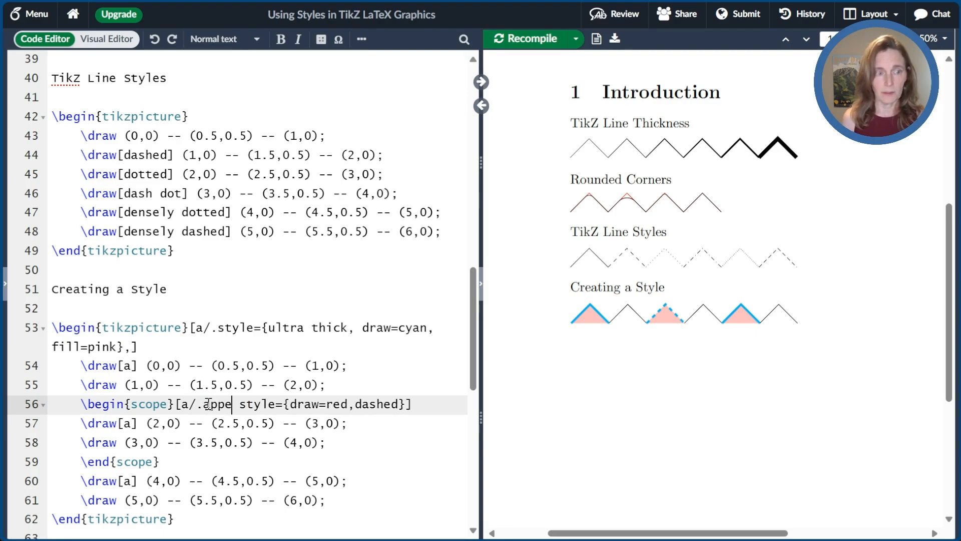
pyautogui.write('nd')
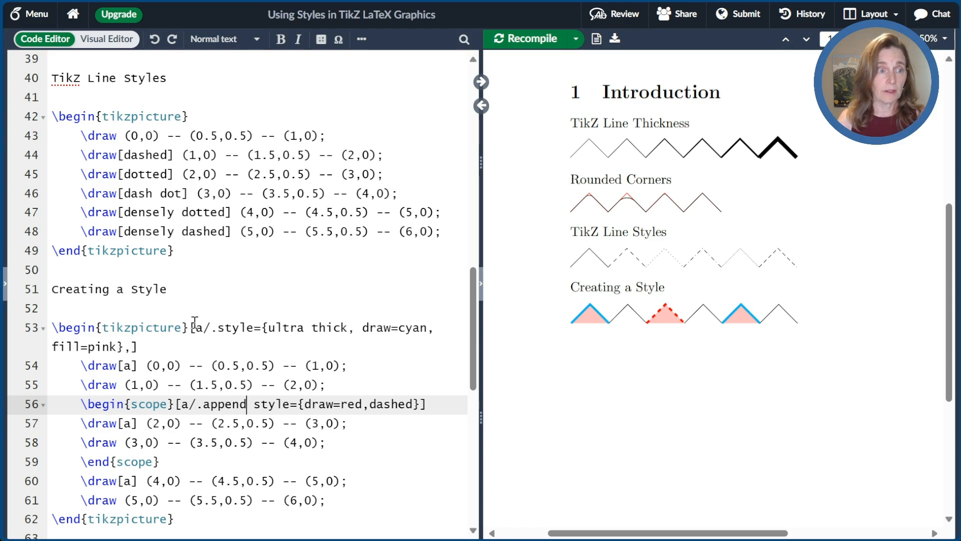
pyautogui.moveTo(198, 327); pyautogui.dragTo(122, 346)
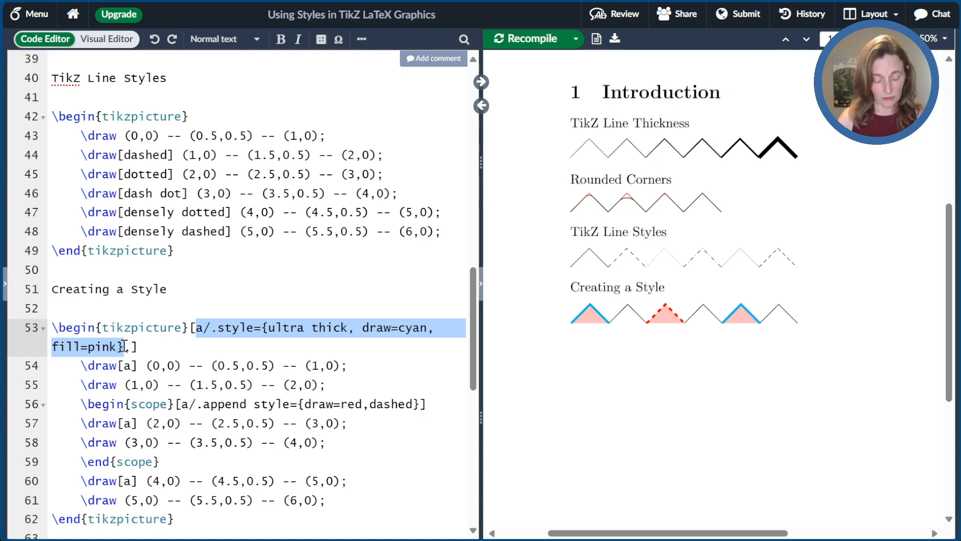
# Move a/.style={ultra thick, draw=cyan, fill=pink} into a \tikzset block and recompile.
pyautogui.press('Delete')
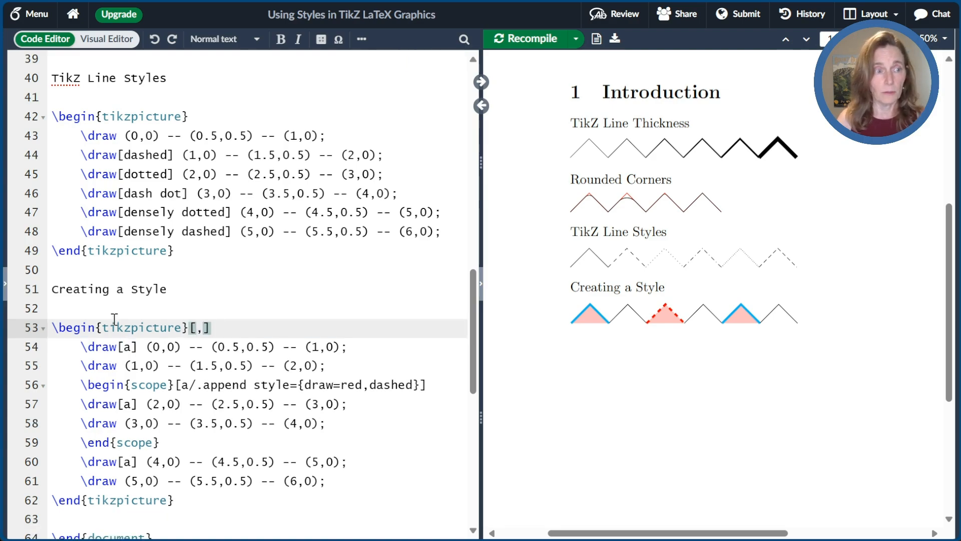
pyautogui.write('\\i')
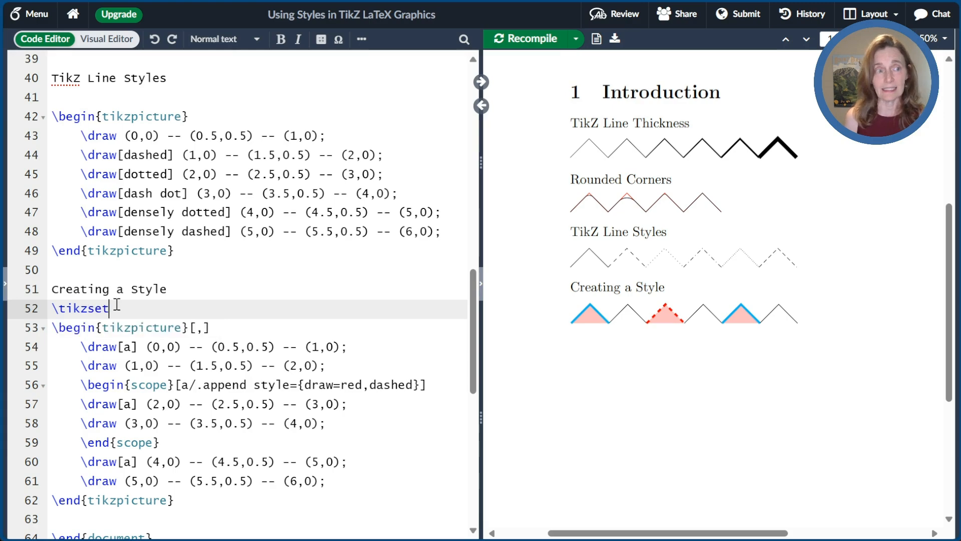
pyautogui.write('{')
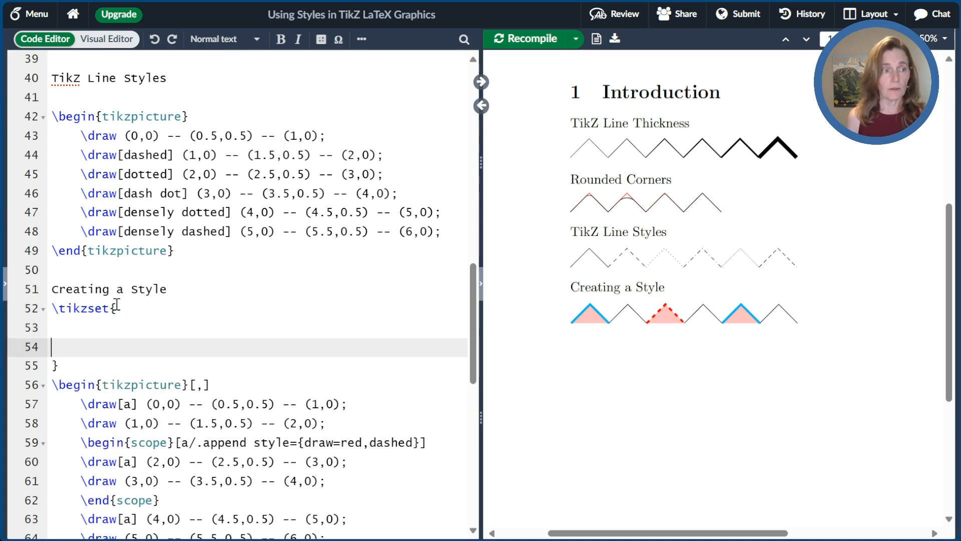
pyautogui.write('a/.style={ultra thick, draw=cyan, fill=pink}')
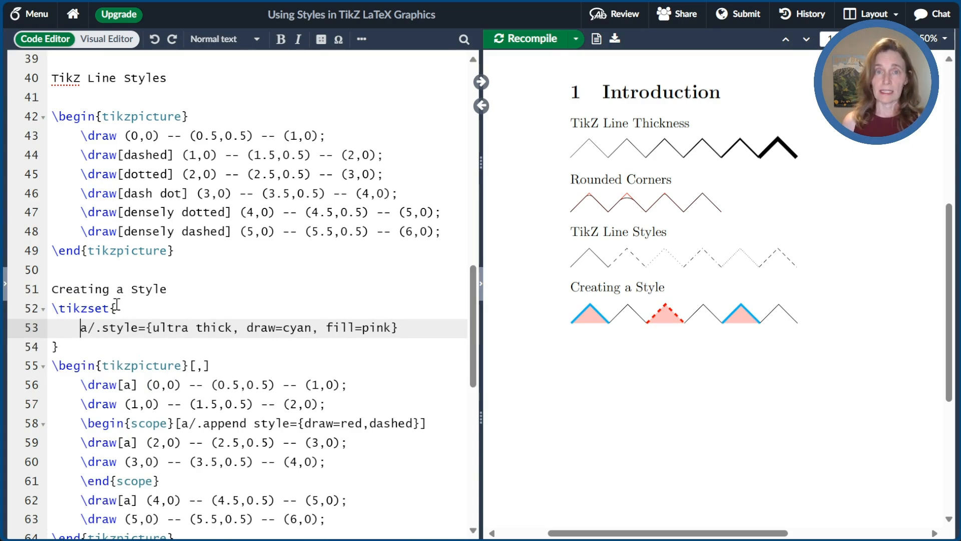
pyautogui.click(524, 39)
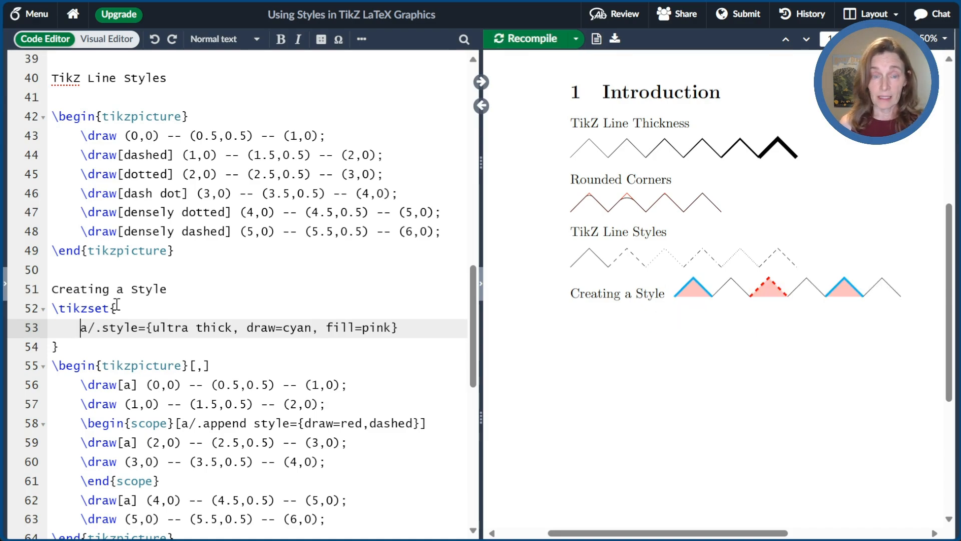
# Place the Creating a Style heading above the picture and recompile.
pyautogui.click(167, 289)
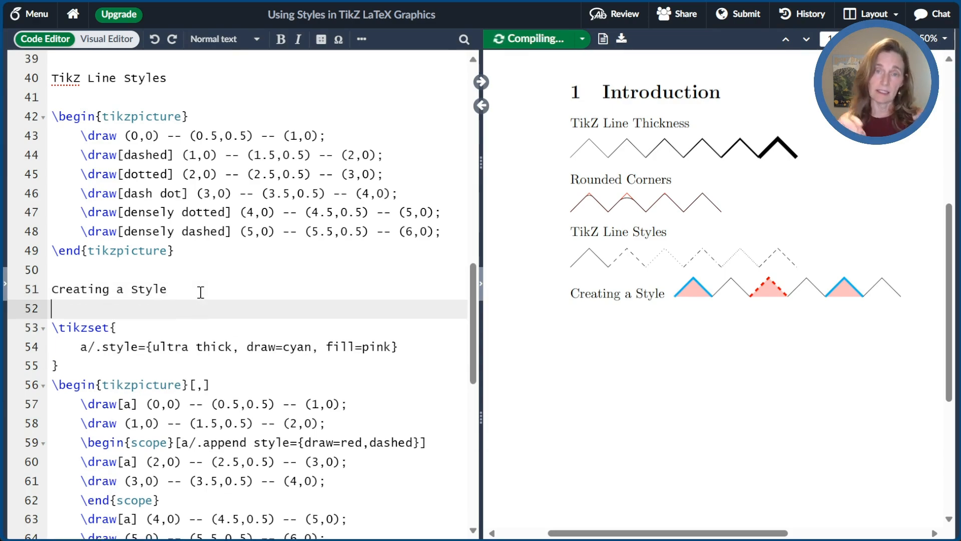
pyautogui.click(529, 39)
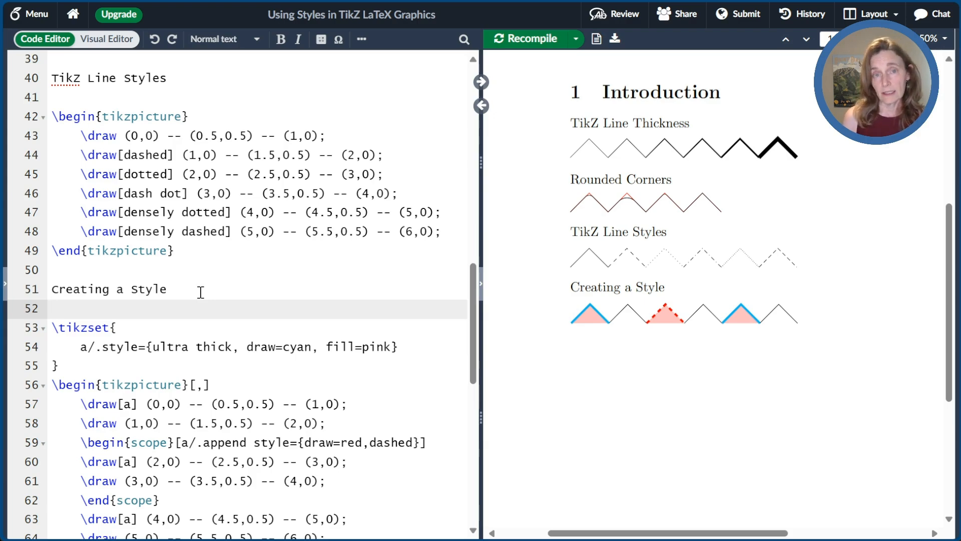
pyautogui.click(52, 308)
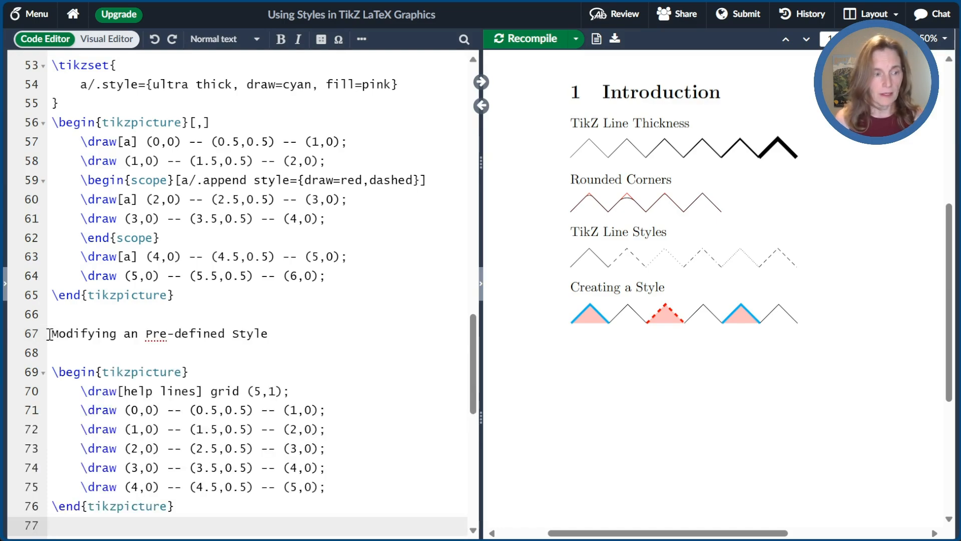
# Append style densely dotted,red to help lines on the grid picture's begin line and recompile.
pyautogui.click(523, 39)
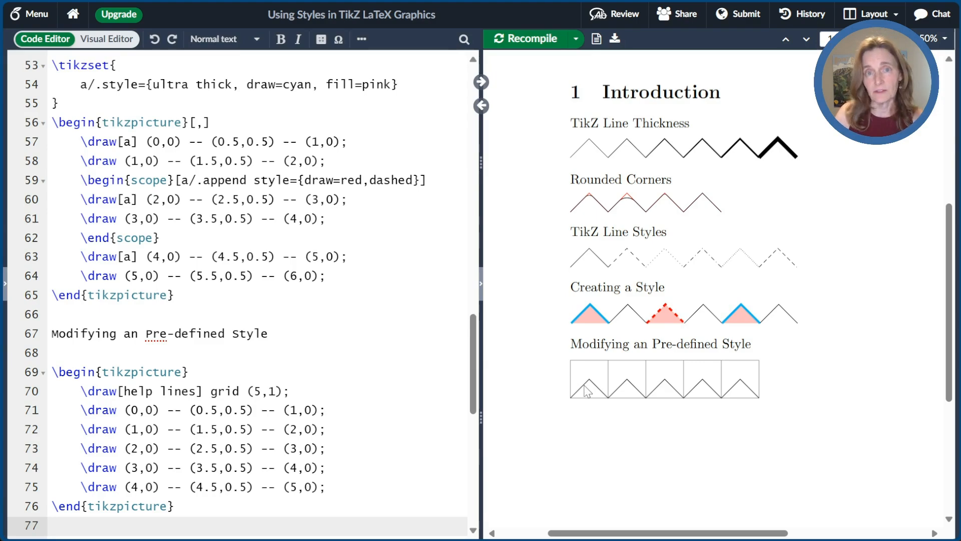
pyautogui.doubleClick(138, 392)
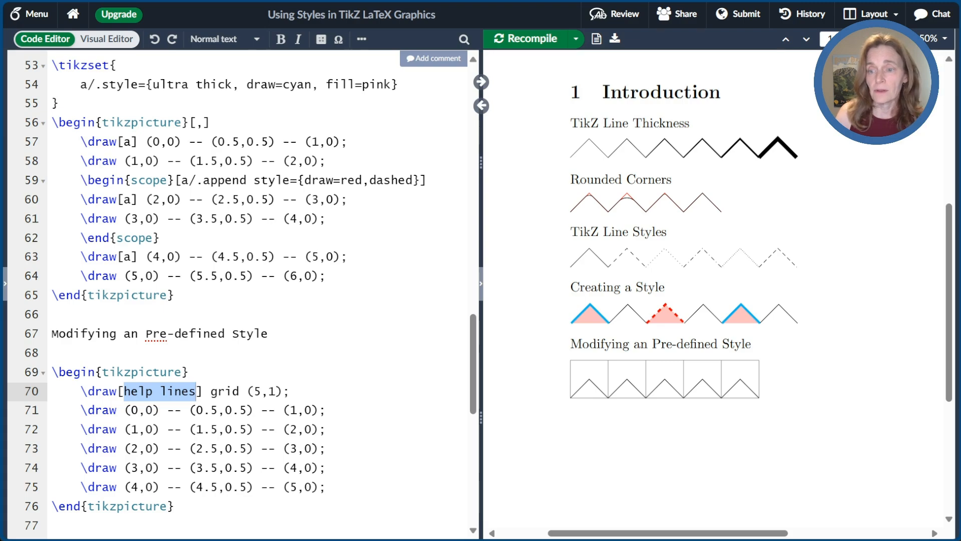
pyautogui.click(196, 371)
pyautogui.write('[')
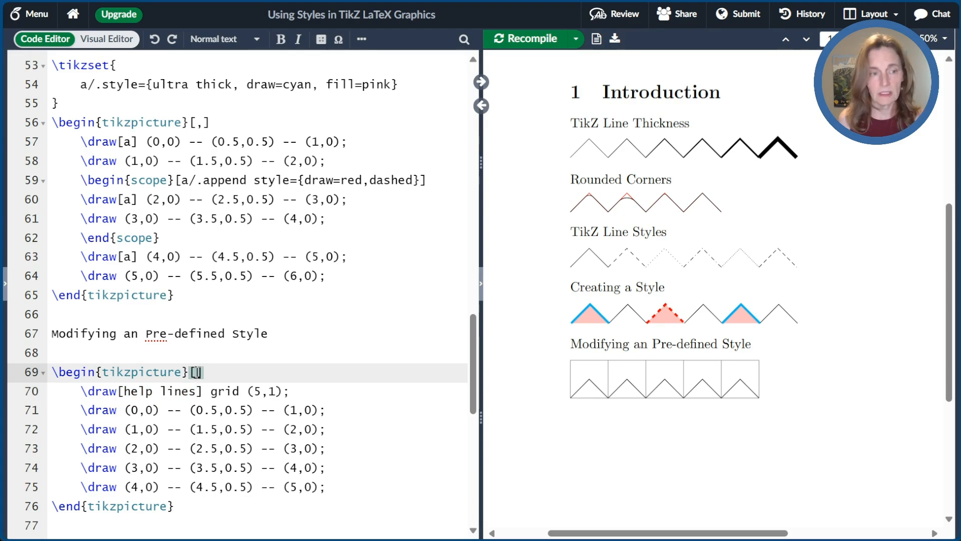
pyautogui.write('help lines/.append style={densely dotted,red}')
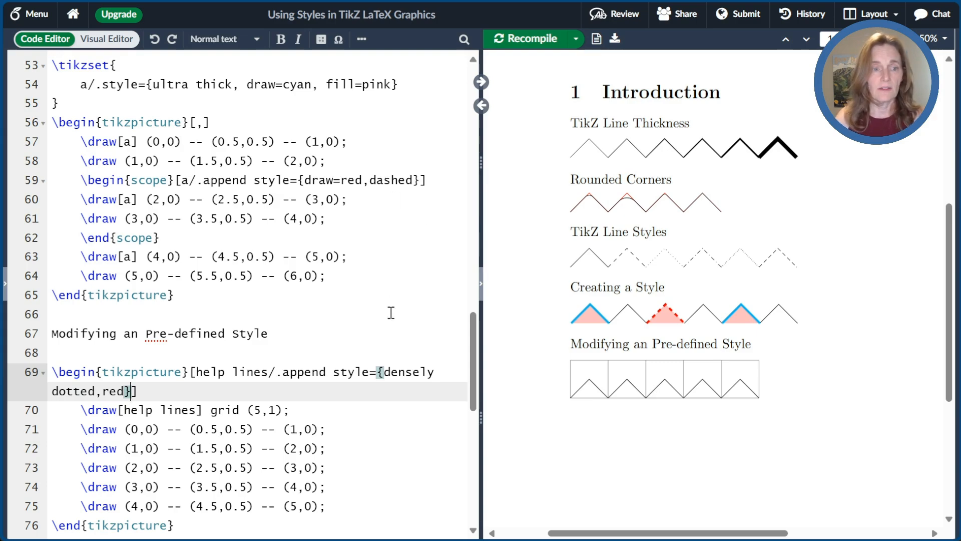
pyautogui.moveTo(383, 371); pyautogui.dragTo(124, 391)
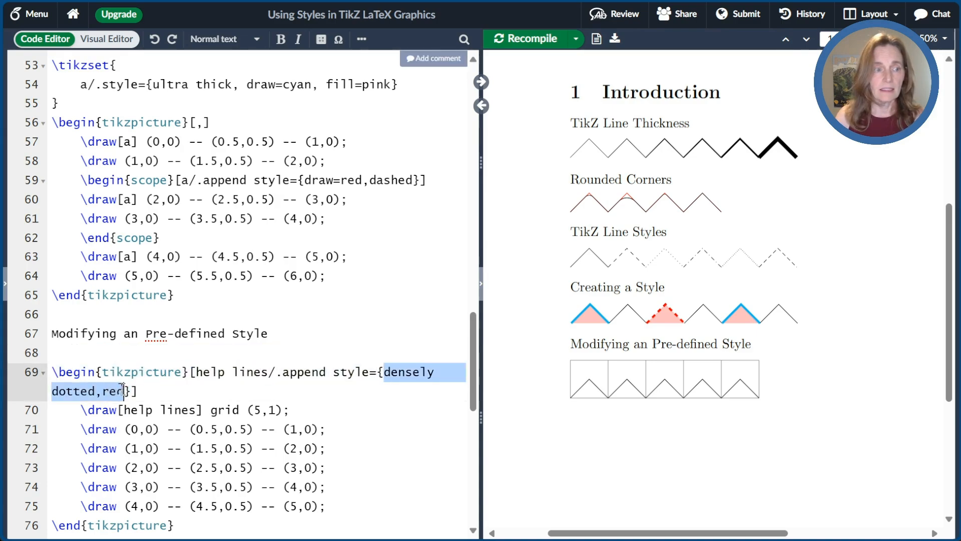
pyautogui.click(524, 39)
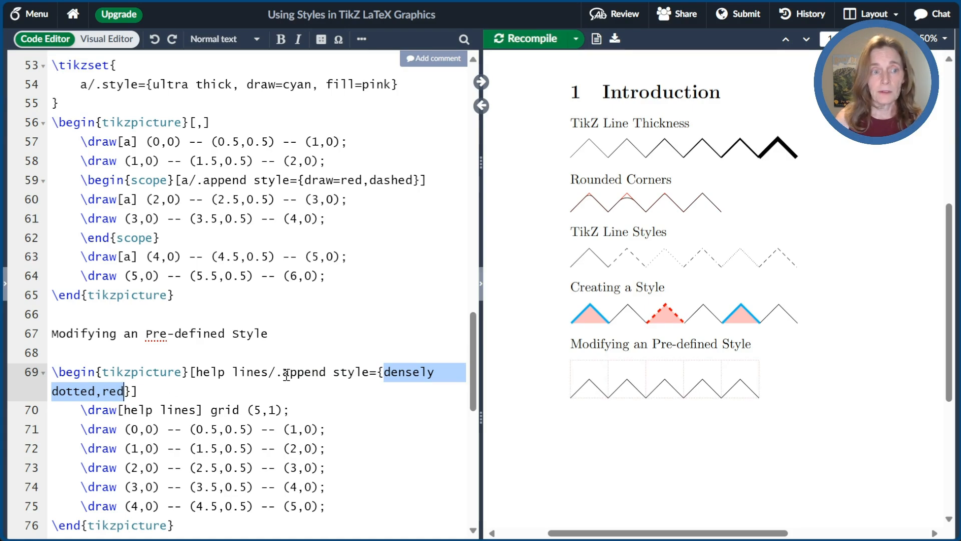
# Try .prefix style in place of .append, then revert to .append.
pyautogui.doubleClick(304, 373)
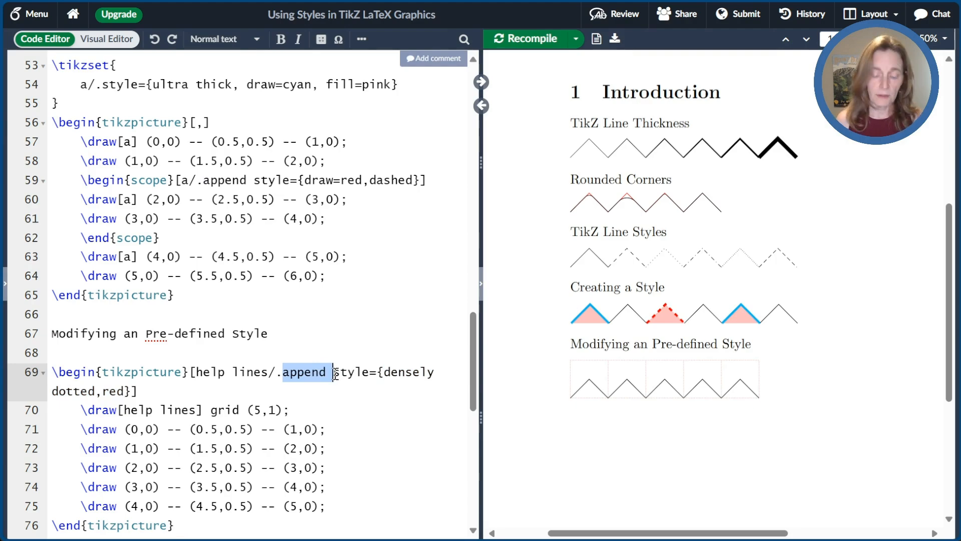
pyautogui.write('prefix')
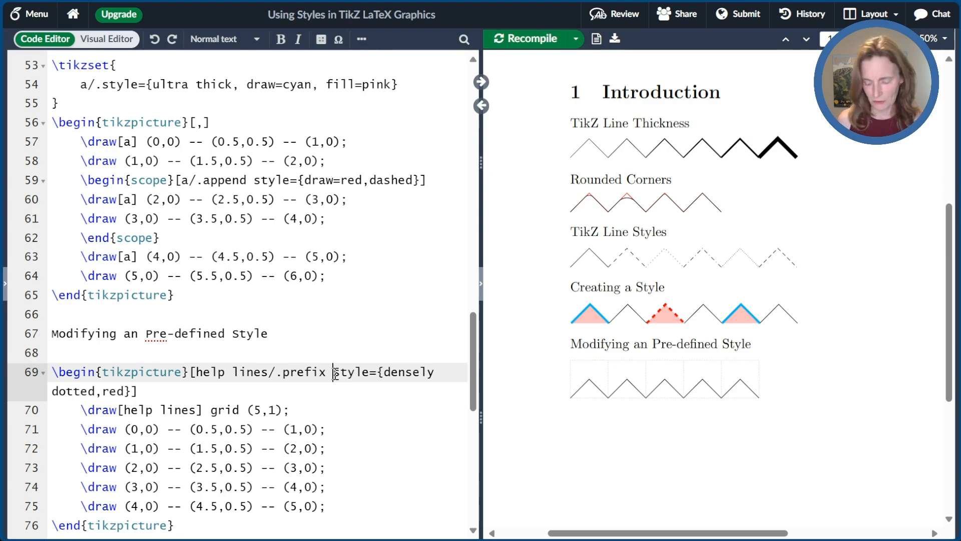
pyautogui.write('append')
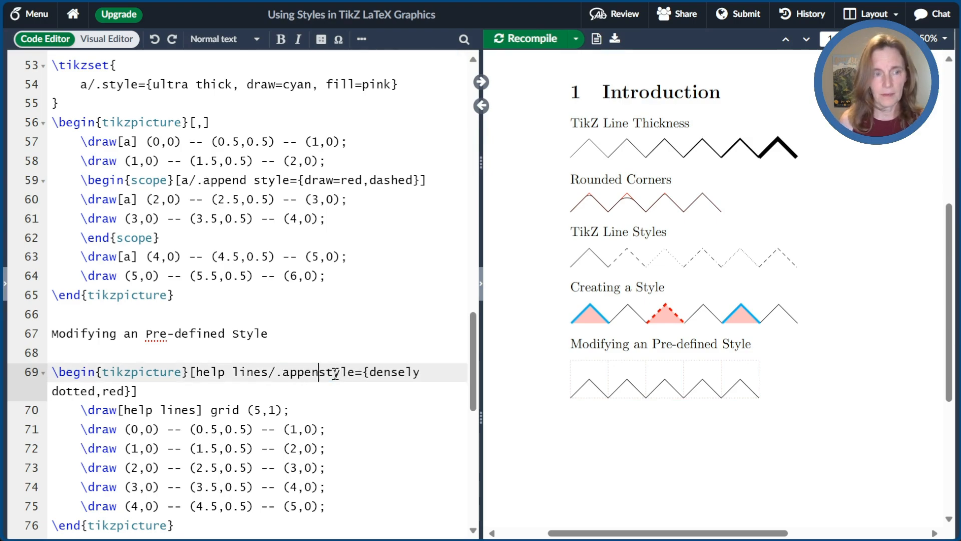
pyautogui.scroll(-3)
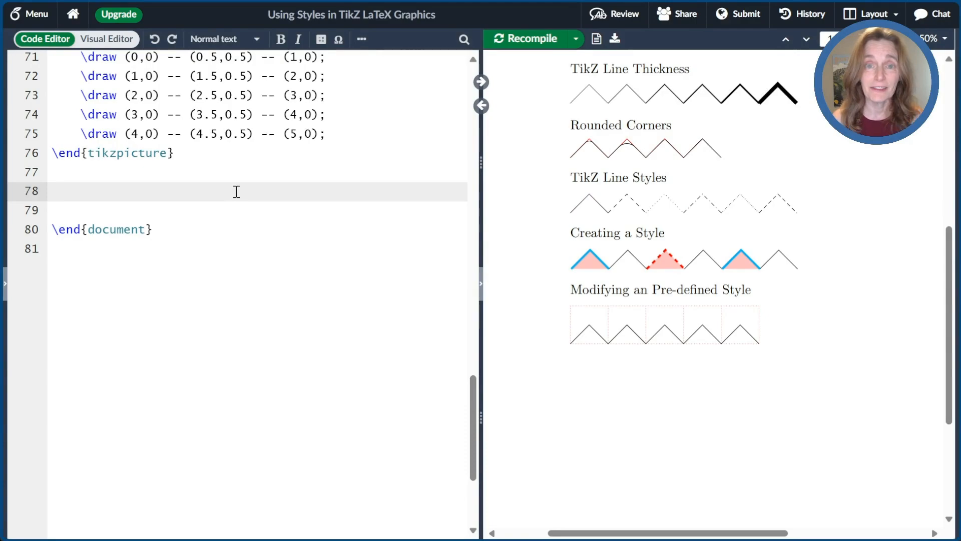
# Add the Change Style of Every Path picture with [ultra thick] and recompile the zigzag.
pyautogui.click(52, 190)
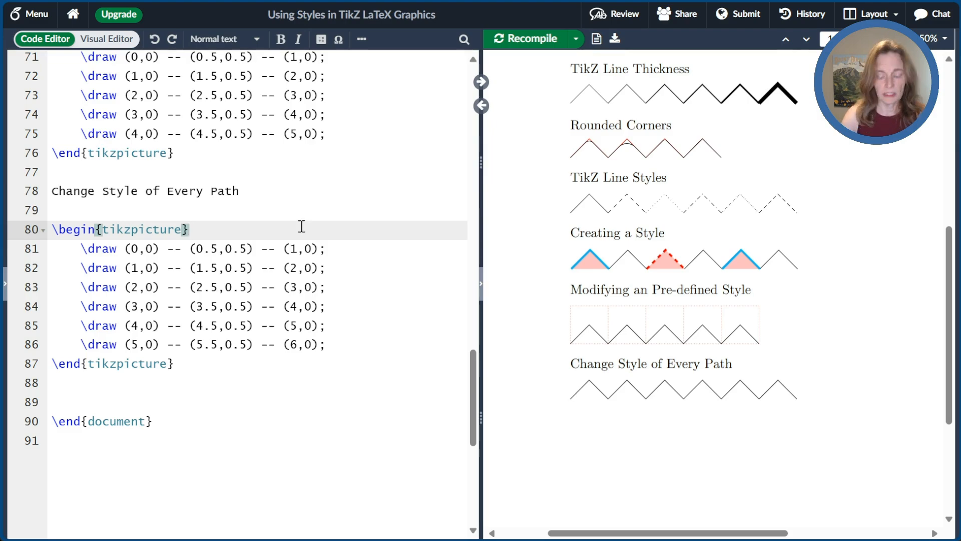
pyautogui.write('[ultra thi')
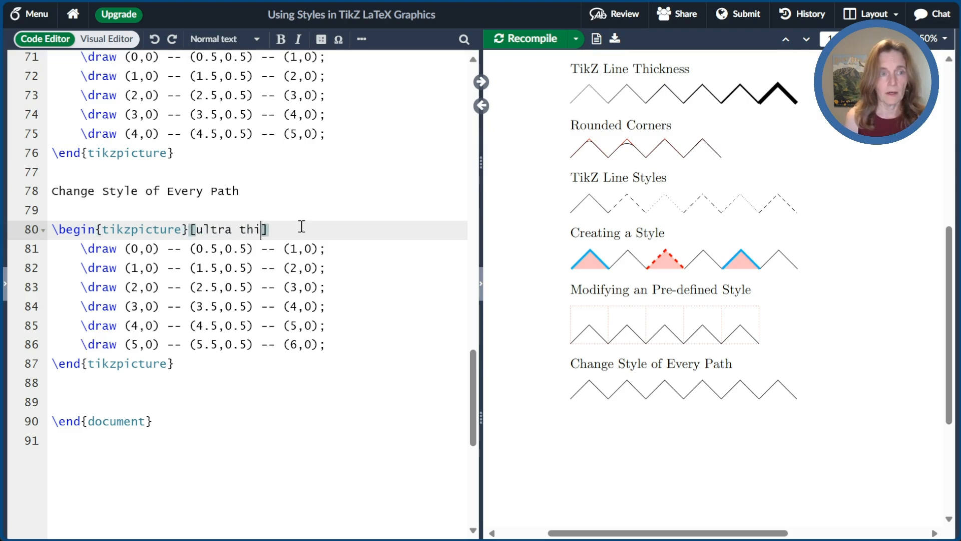
pyautogui.write('ck')
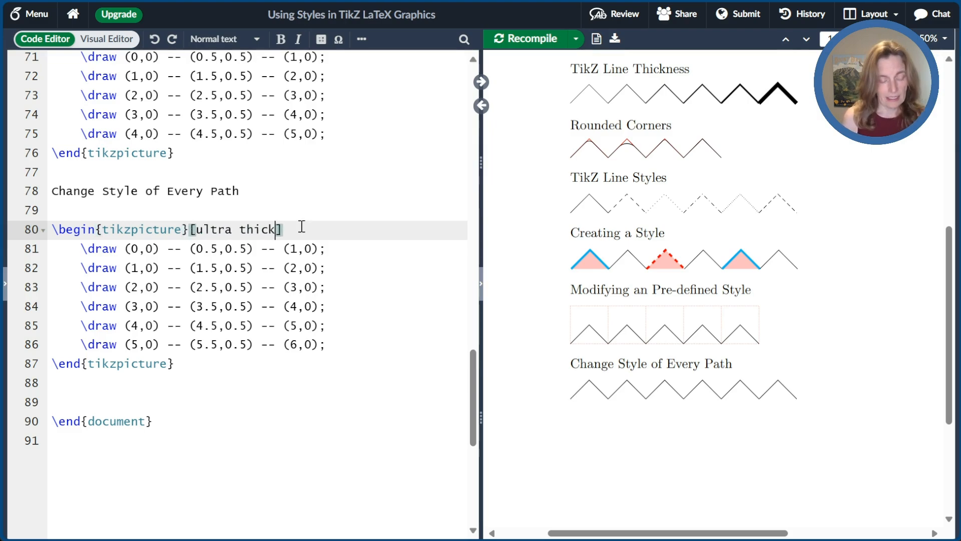
pyautogui.click(526, 39)
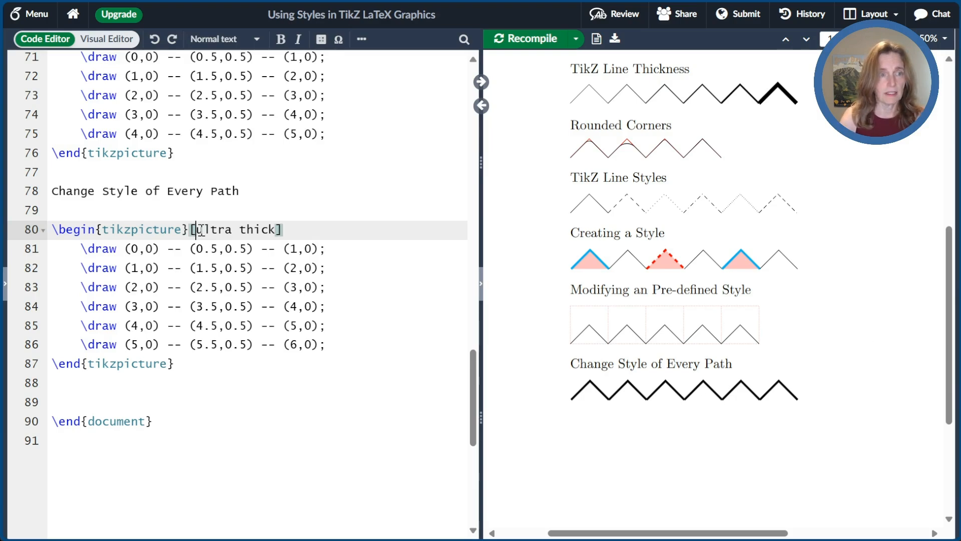
# Replace [ultra thick] with every path/.append style={ultra thick}.
pyautogui.moveTo(196, 230); pyautogui.dragTo(274, 229)
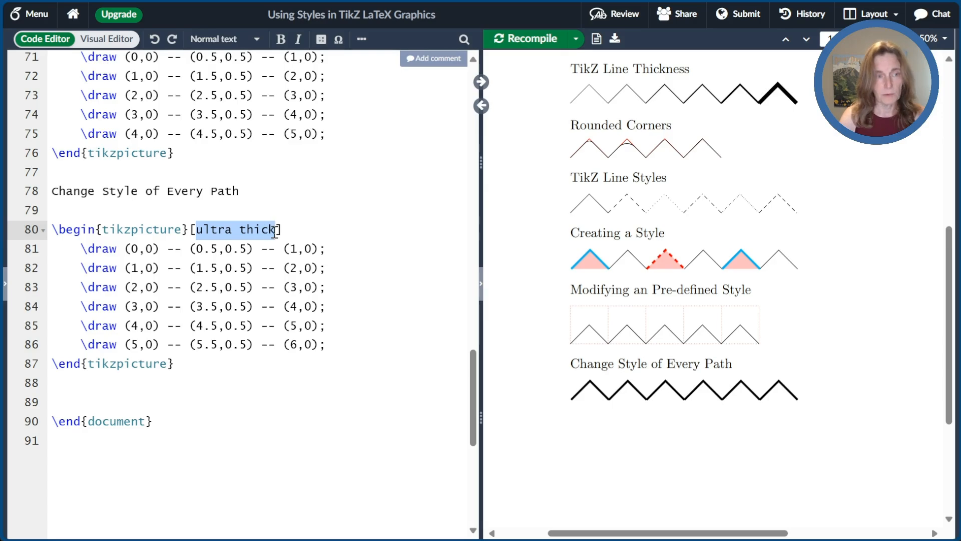
pyautogui.write('every path/.append style={')
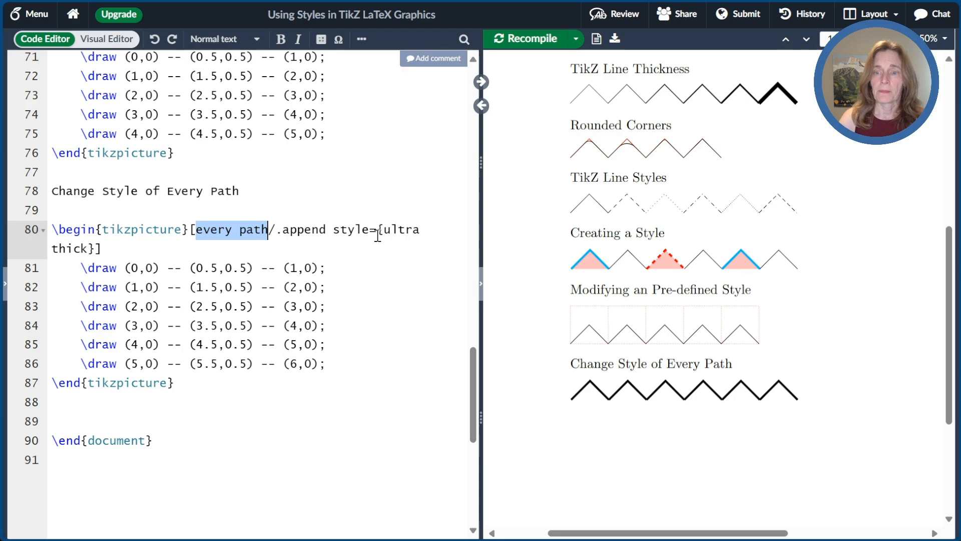
pyautogui.moveTo(409, 277)
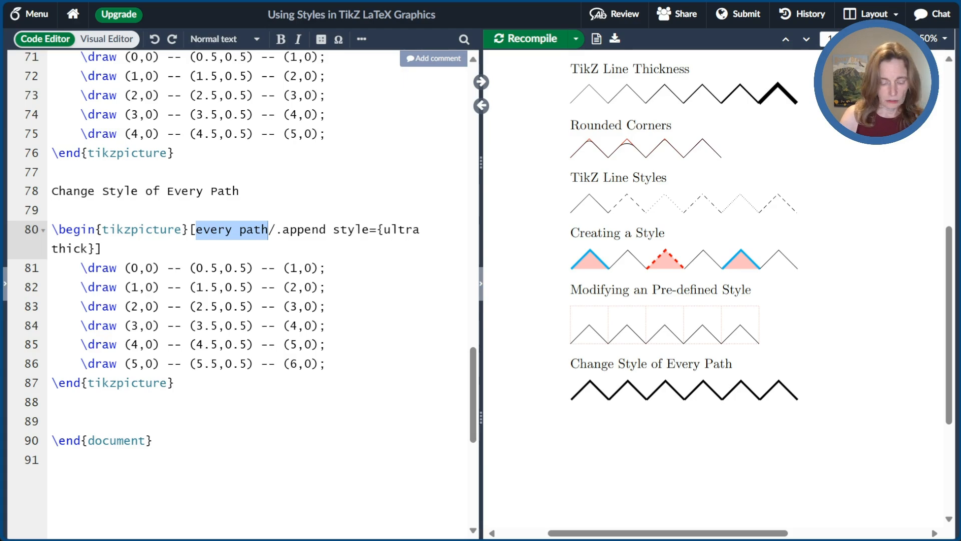
# Wrap the middle three zigzag draws in a scope environment.
pyautogui.click(327, 268)
pyautogui.write('\\begin{scope}[blue,dashed,very thin')
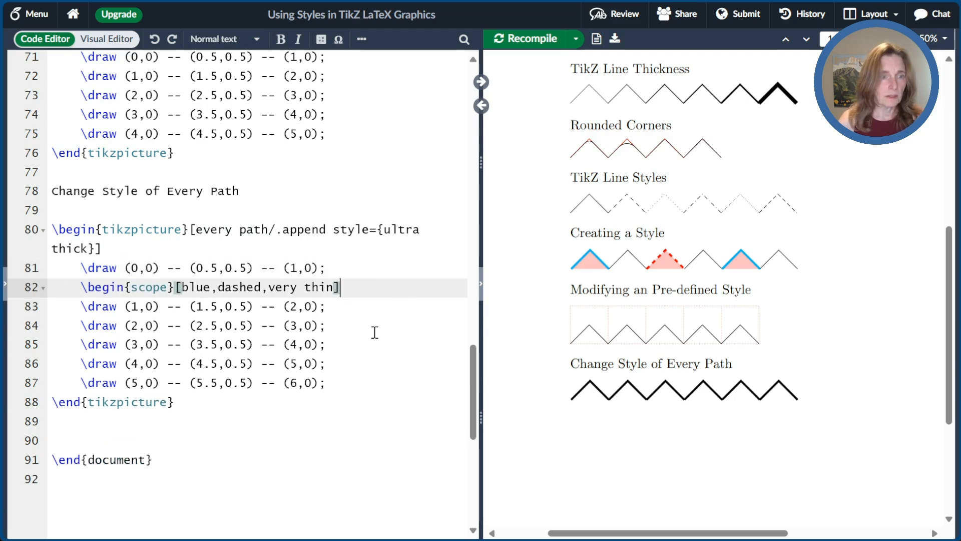
pyautogui.write('\\')
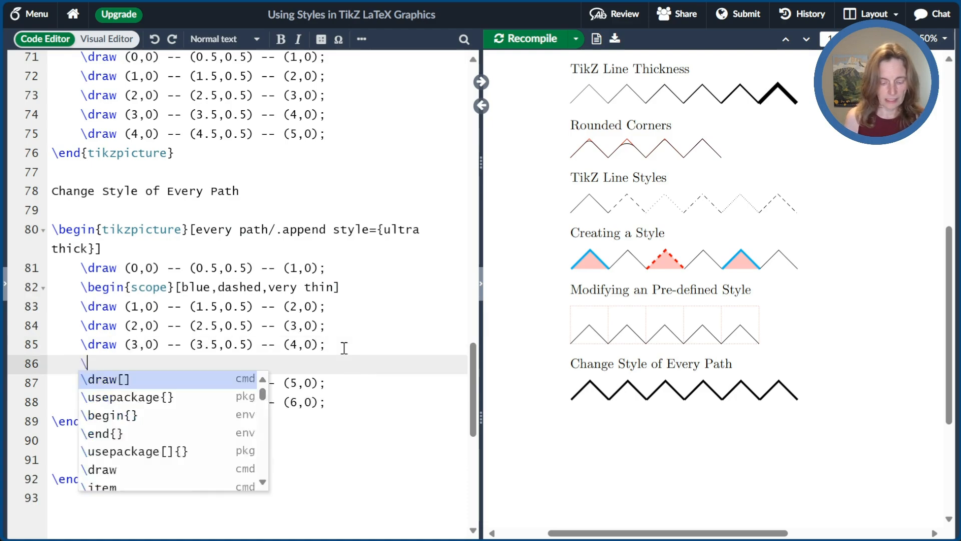
pyautogui.write('end{')
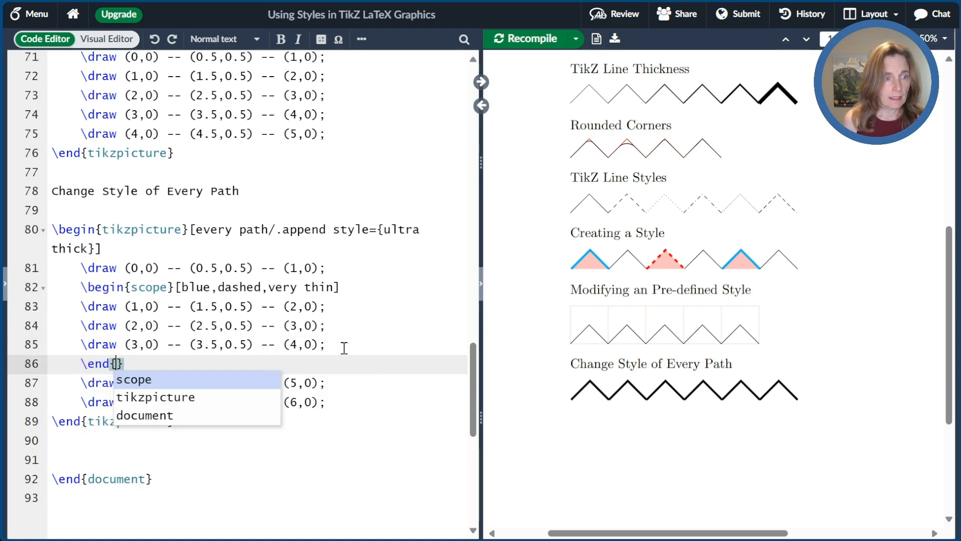
pyautogui.click(133, 379)
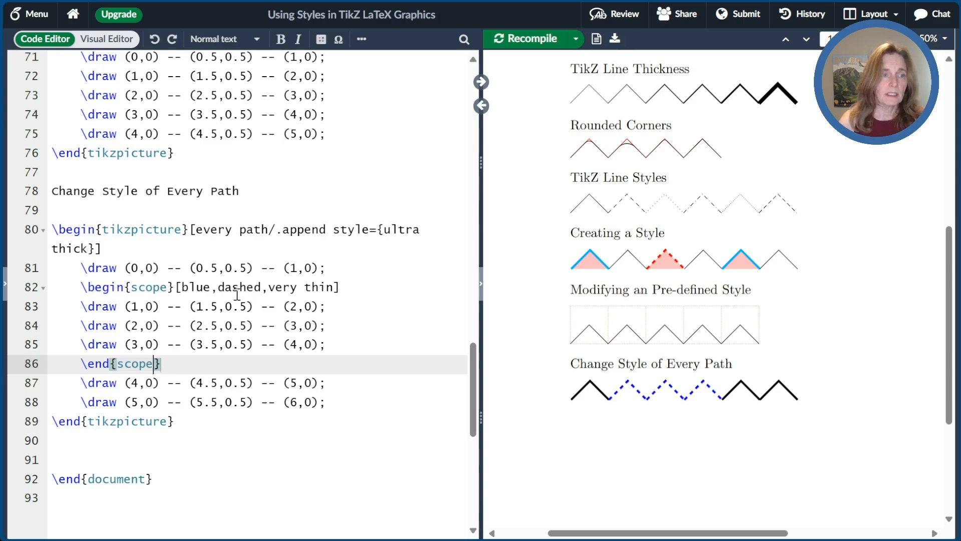
# Give the scope every path/.append style={blue,dashed,very thin} and recompile.
pyautogui.moveTo(182, 287); pyautogui.dragTo(335, 287)
pyautogui.write('every p')
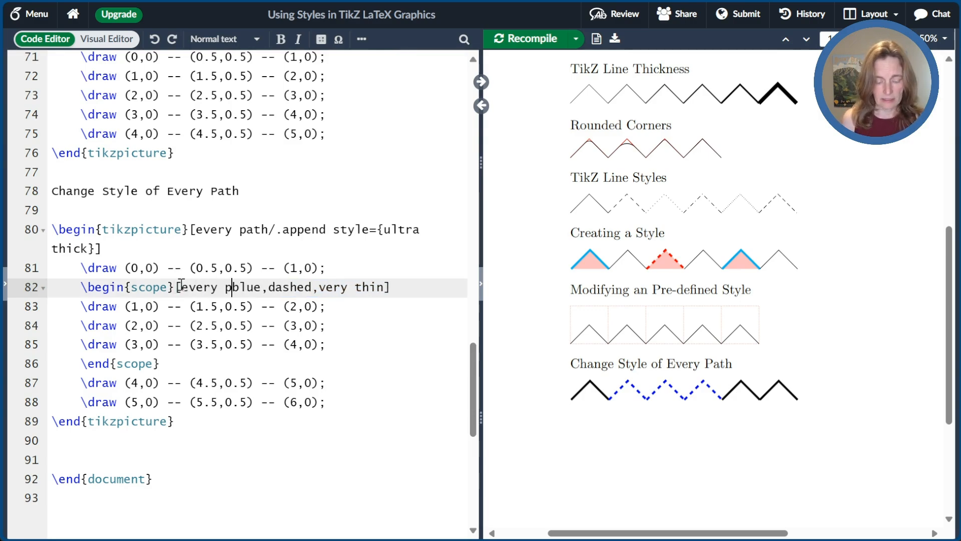
pyautogui.write('ath/.ap')
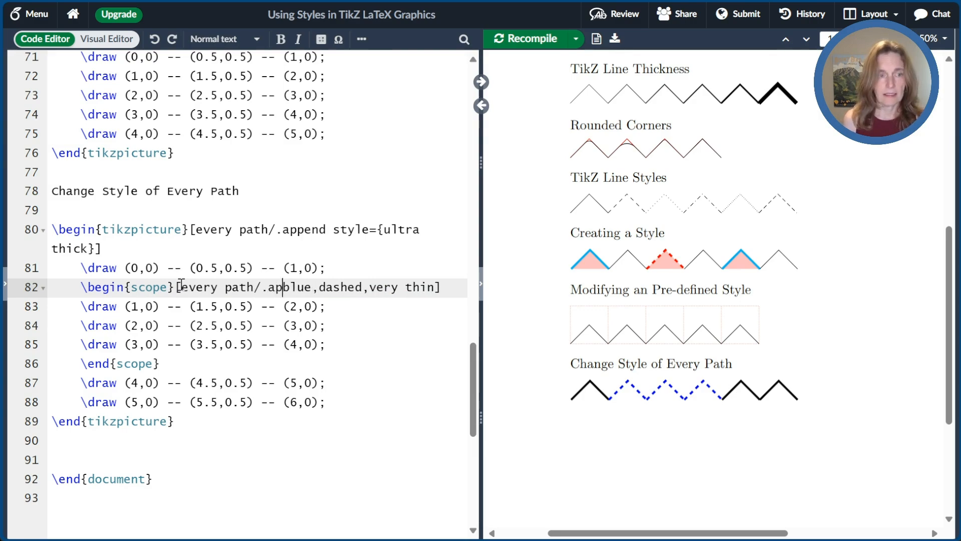
pyautogui.write('pend style={')
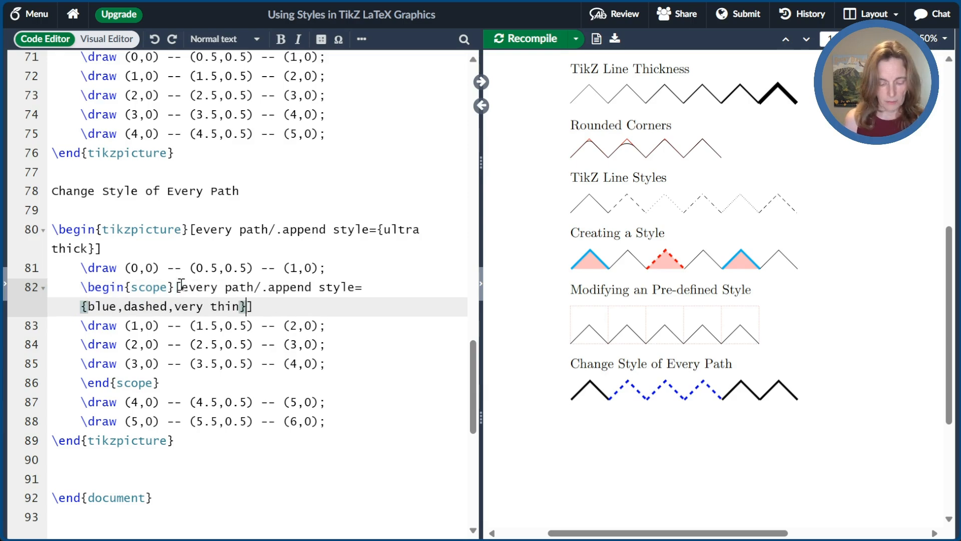
pyautogui.click(524, 39)
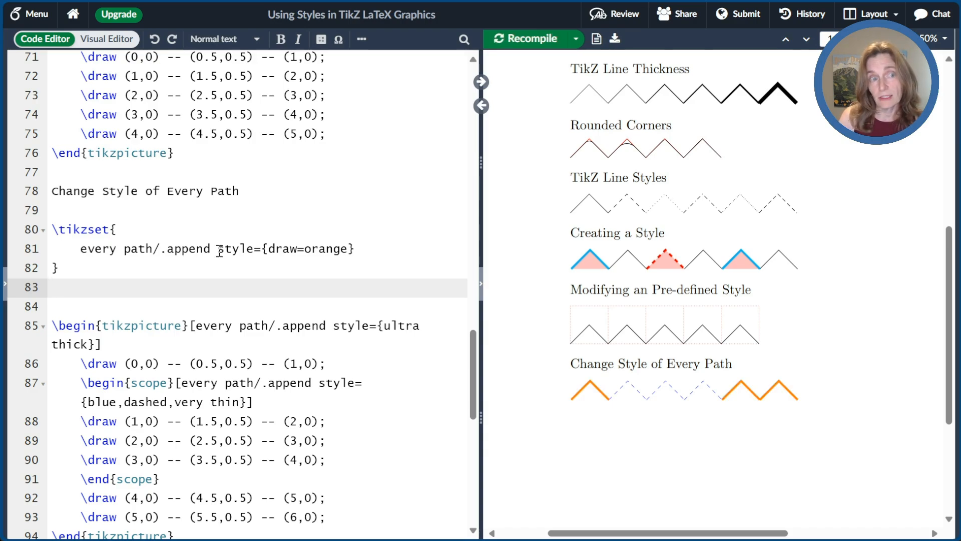
pyautogui.moveTo(206, 448)
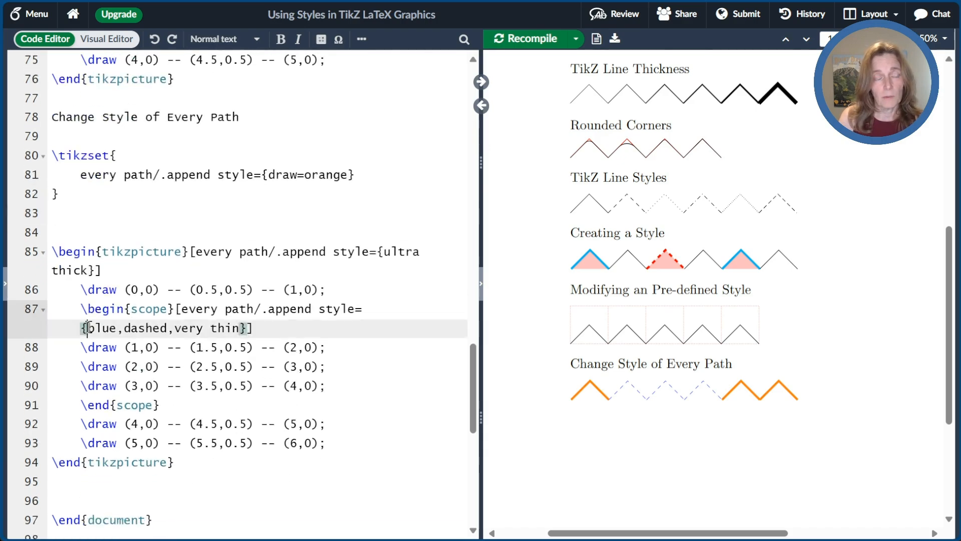
# Select the colour blue in the scope's style options.
pyautogui.doubleClick(102, 329)
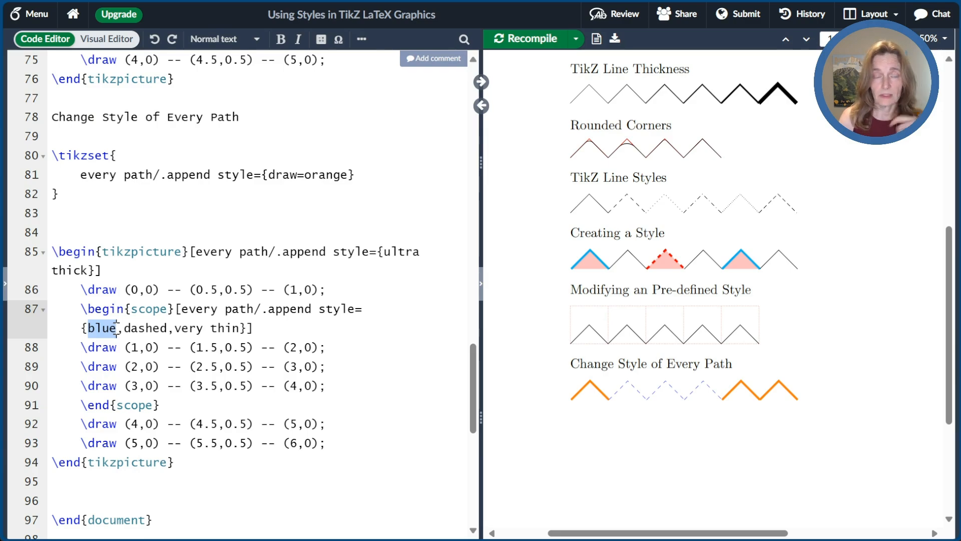